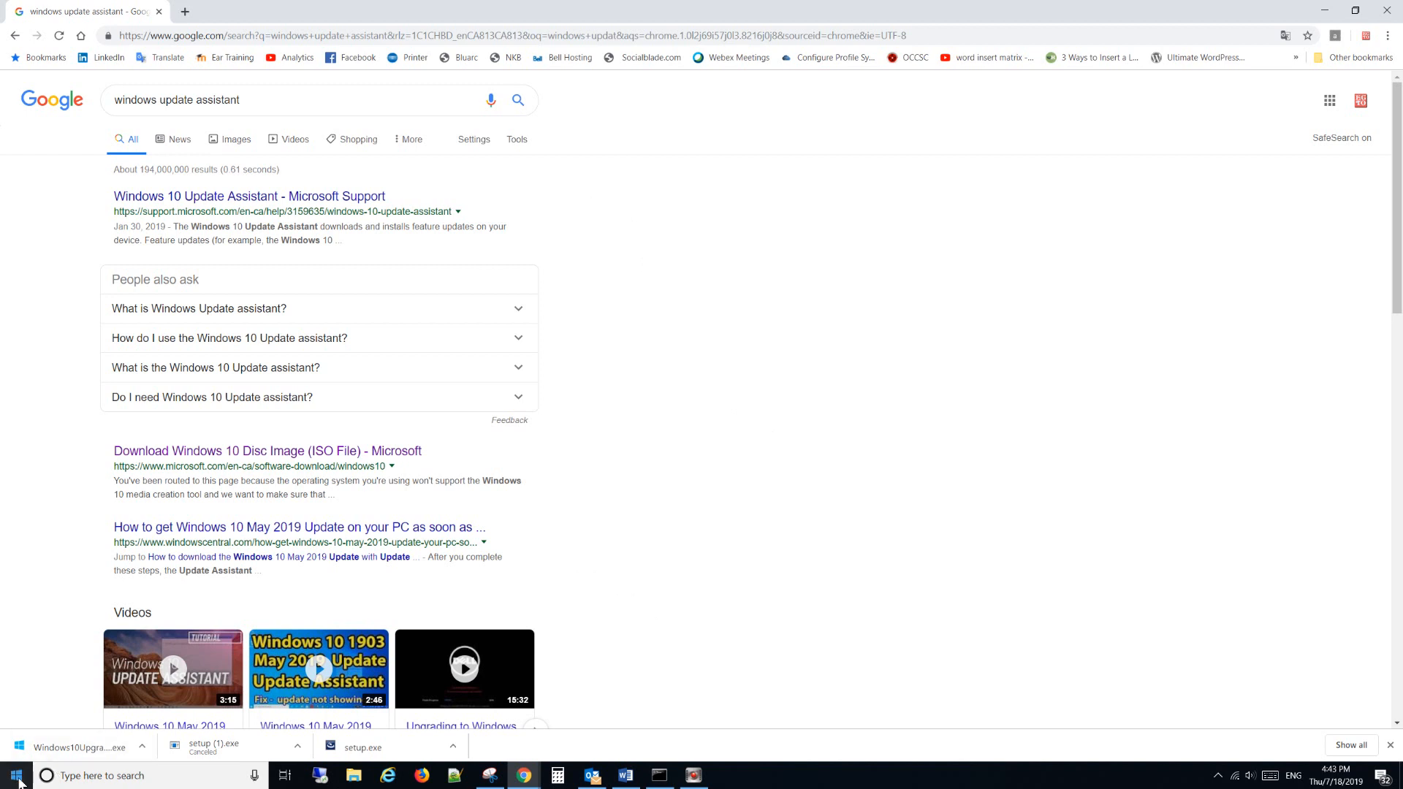
Open Update & Security in Windows Settings to view available updates and the download error
left_click(16, 774)
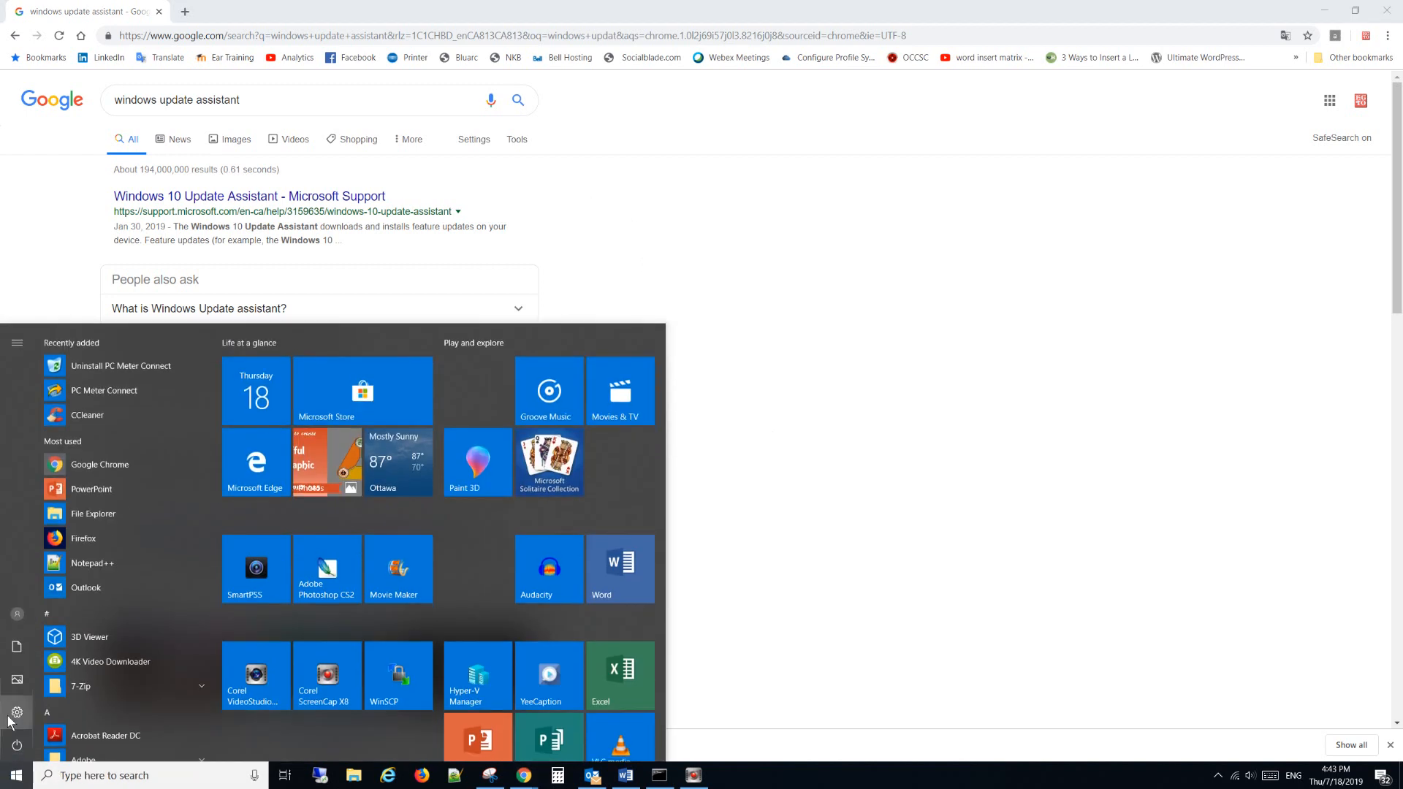
left_click(16, 711)
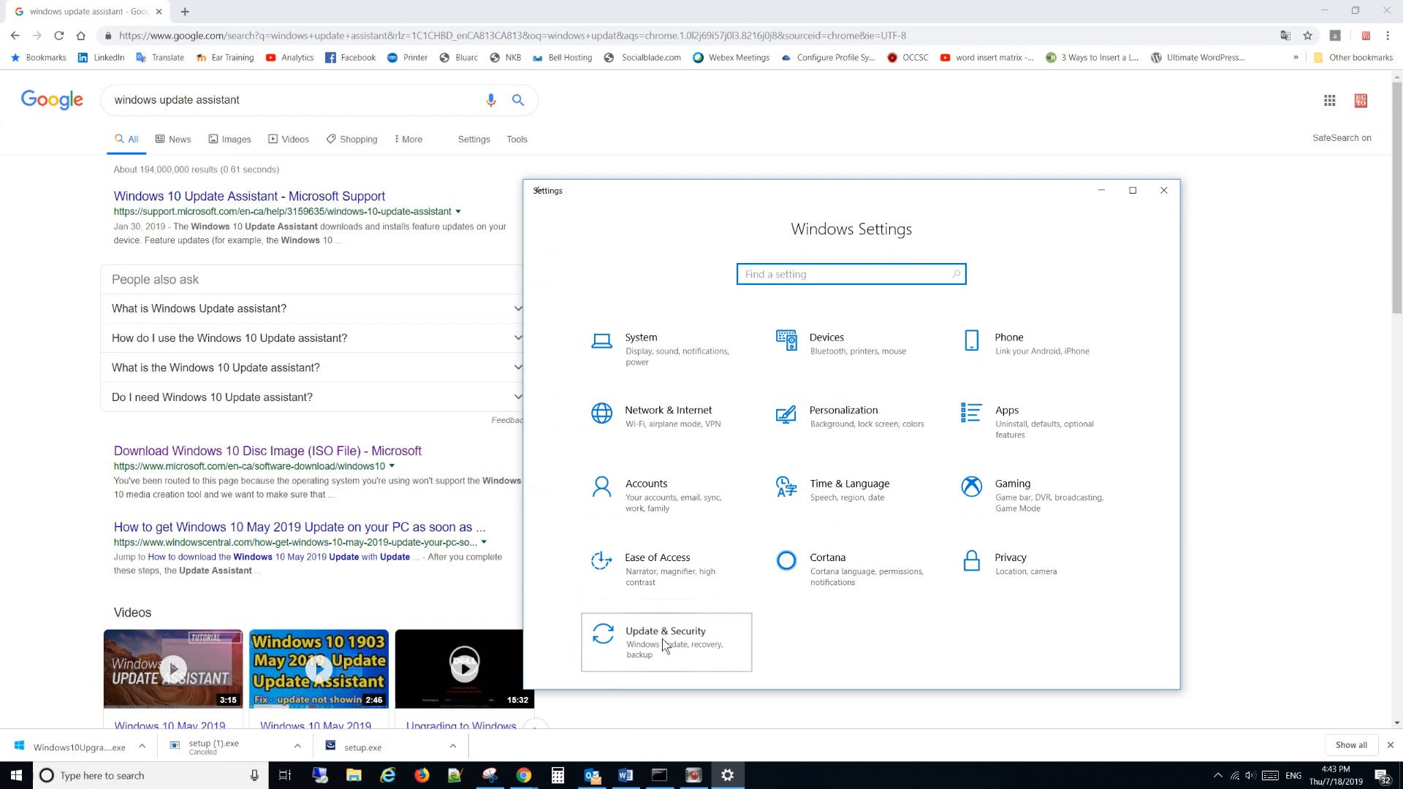
left_click(665, 641)
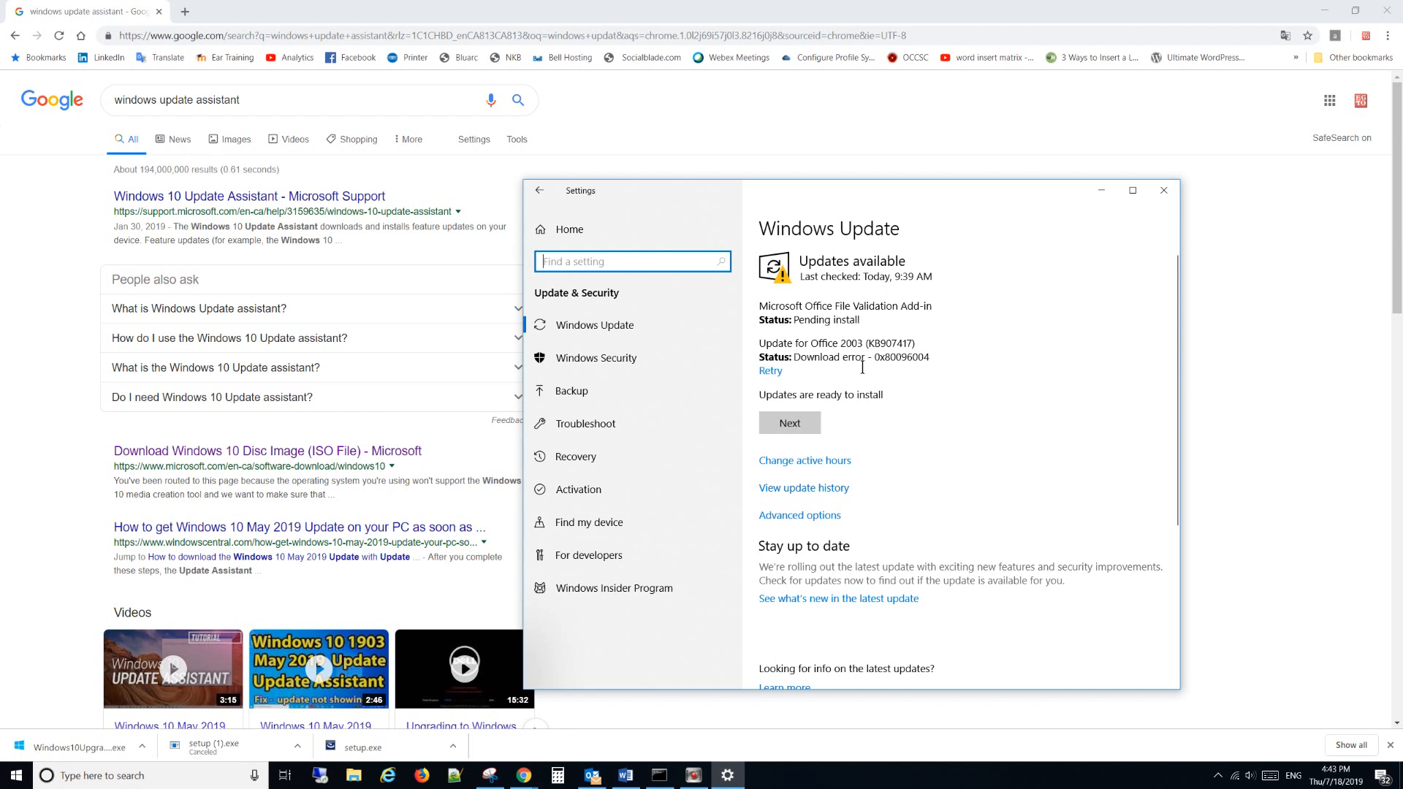
mouse_move(916, 459)
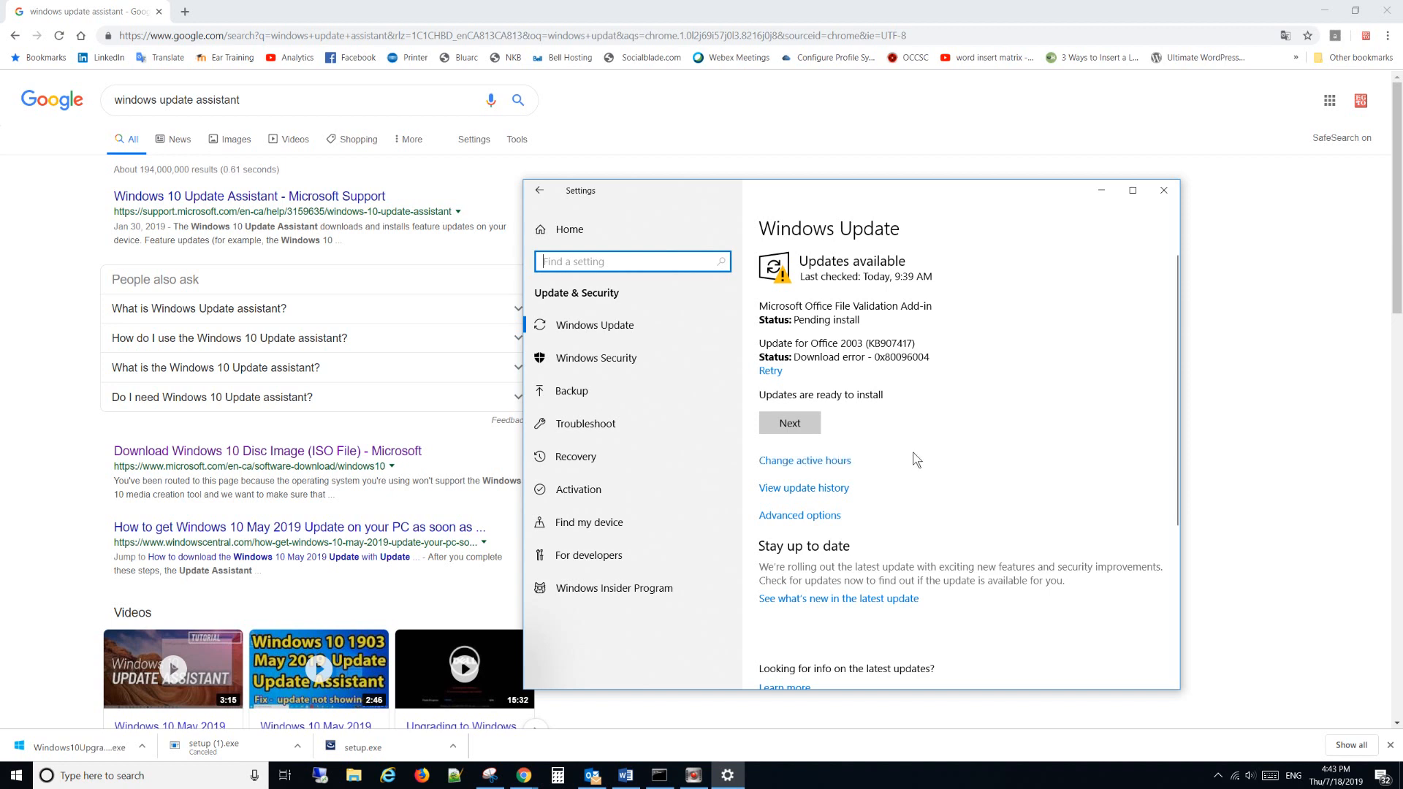
mouse_move(570, 390)
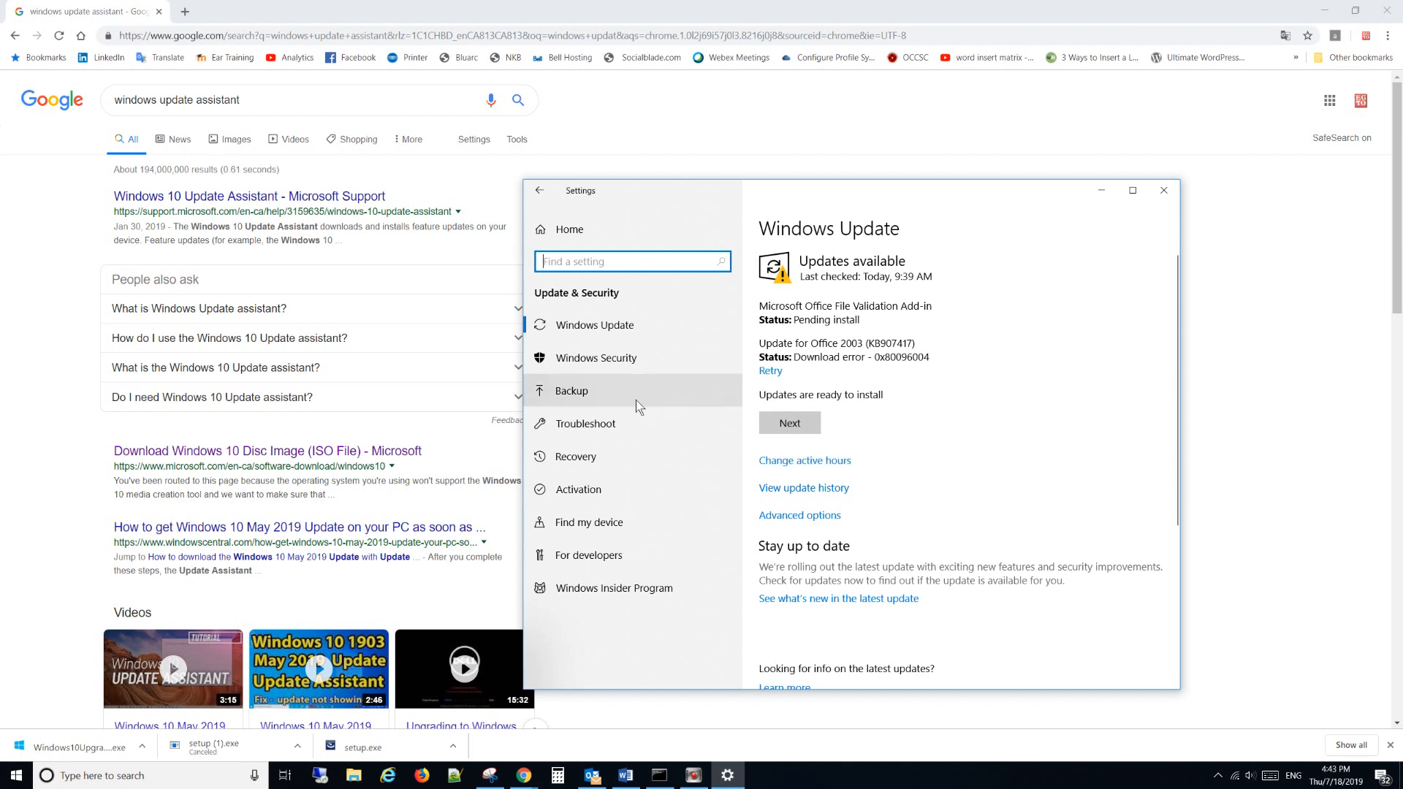
mouse_move(585, 423)
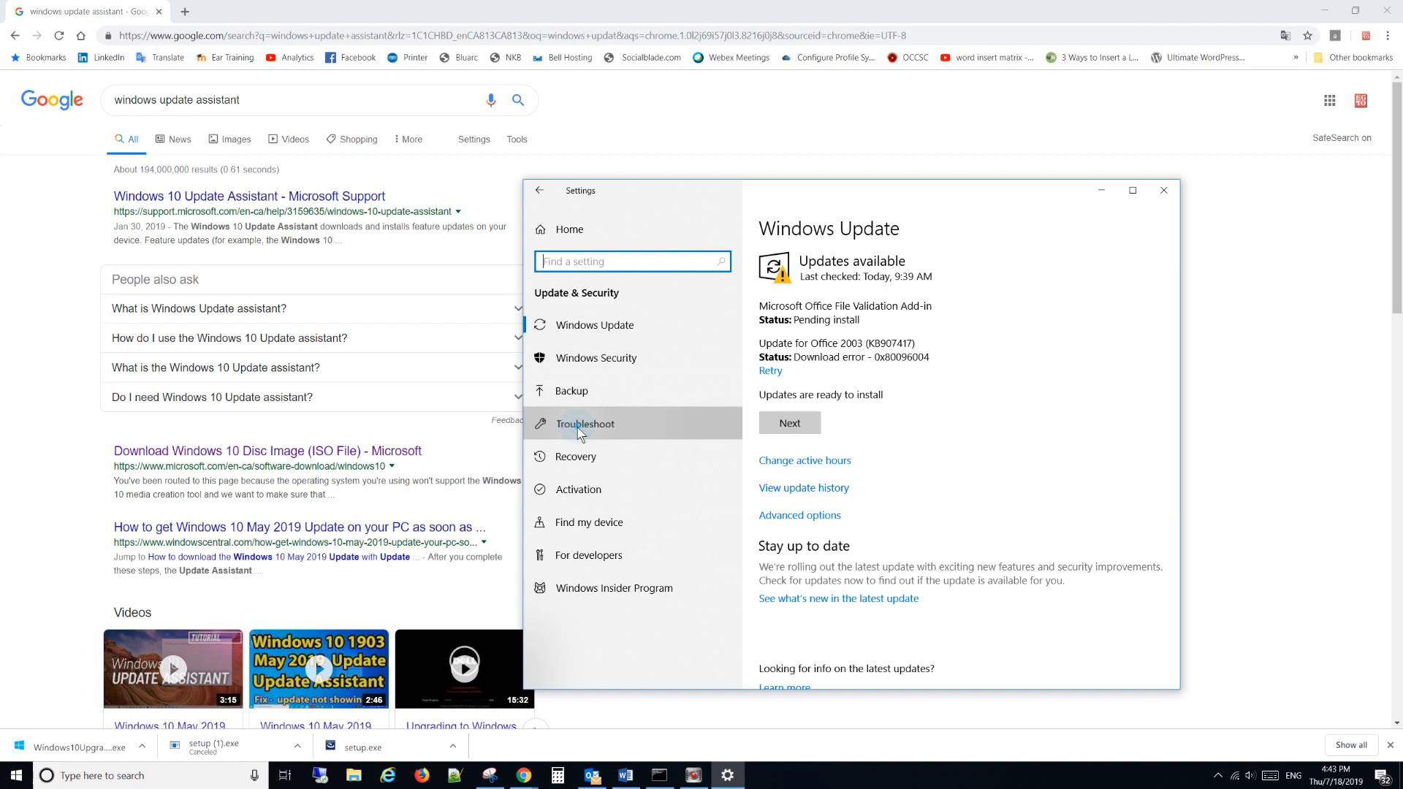
Run the Windows Update troubleshooter to completion, then close the Settings window
left_click(585, 423)
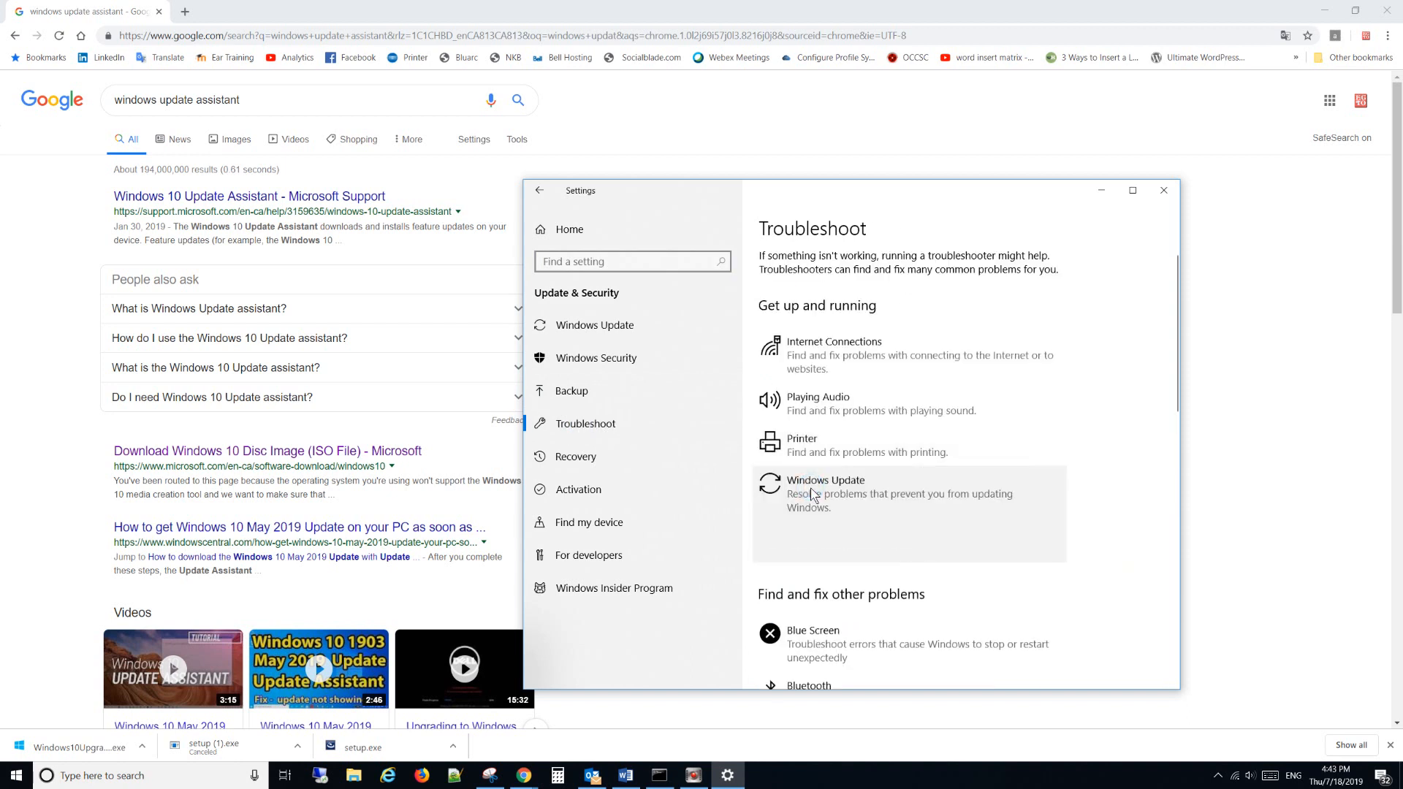
left_click(823, 493)
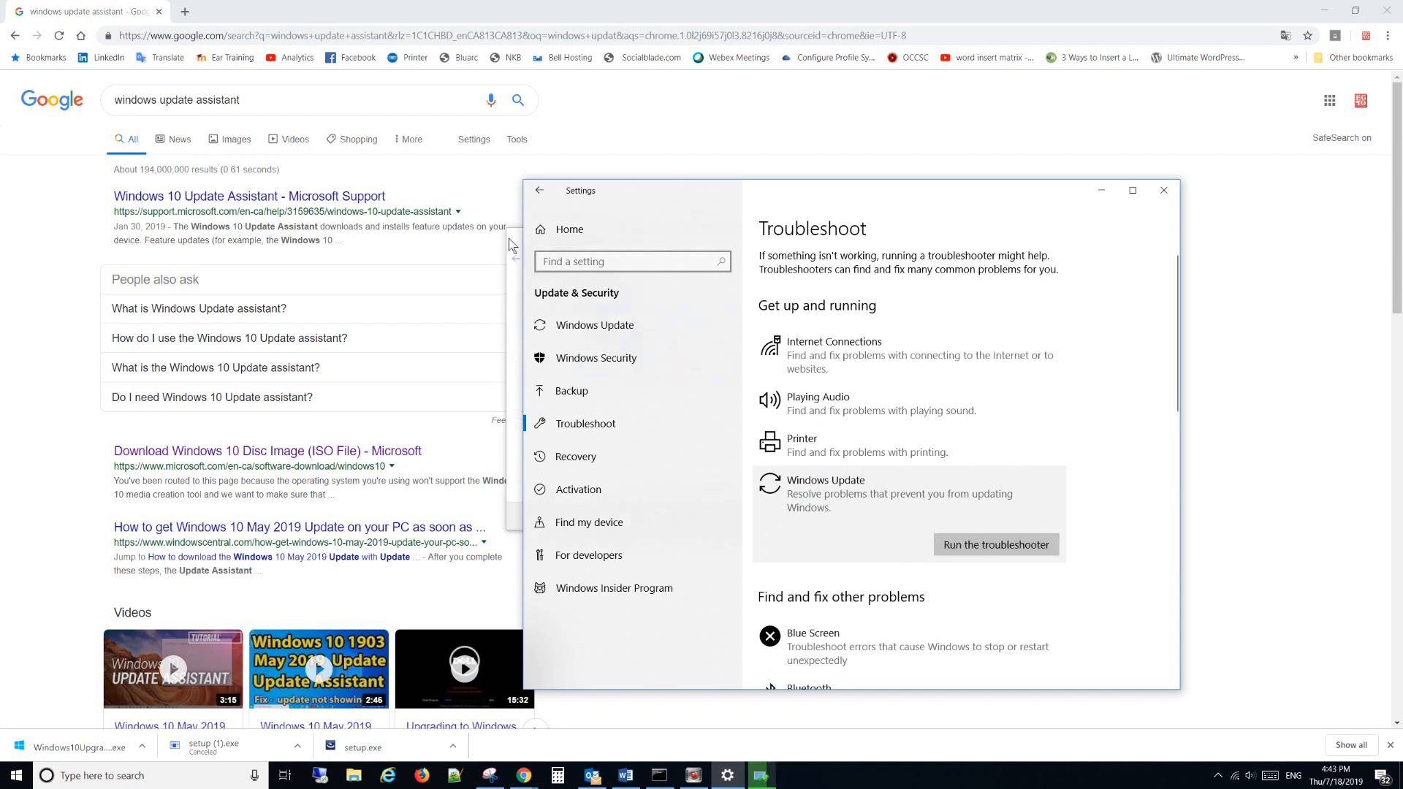
left_click(995, 543)
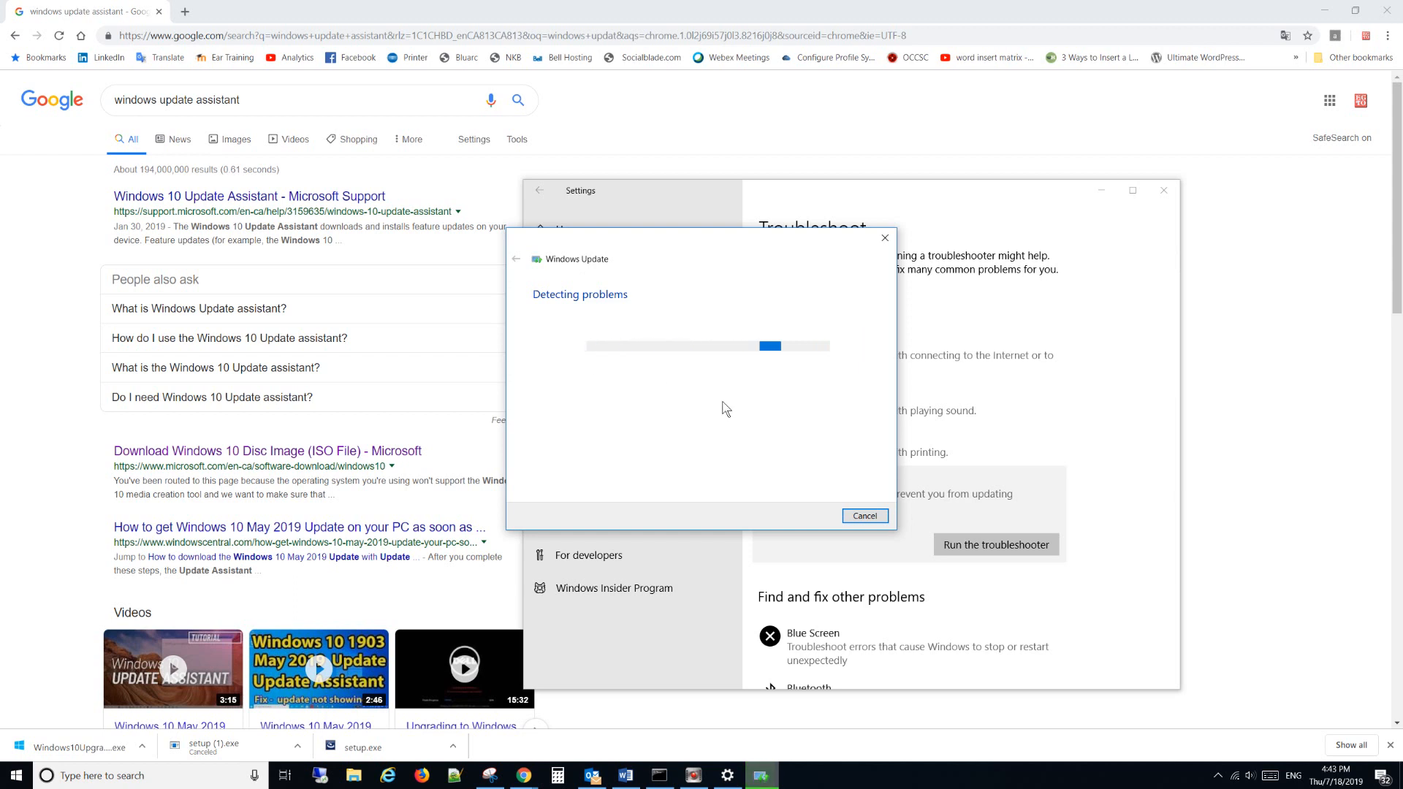
mouse_move(835, 455)
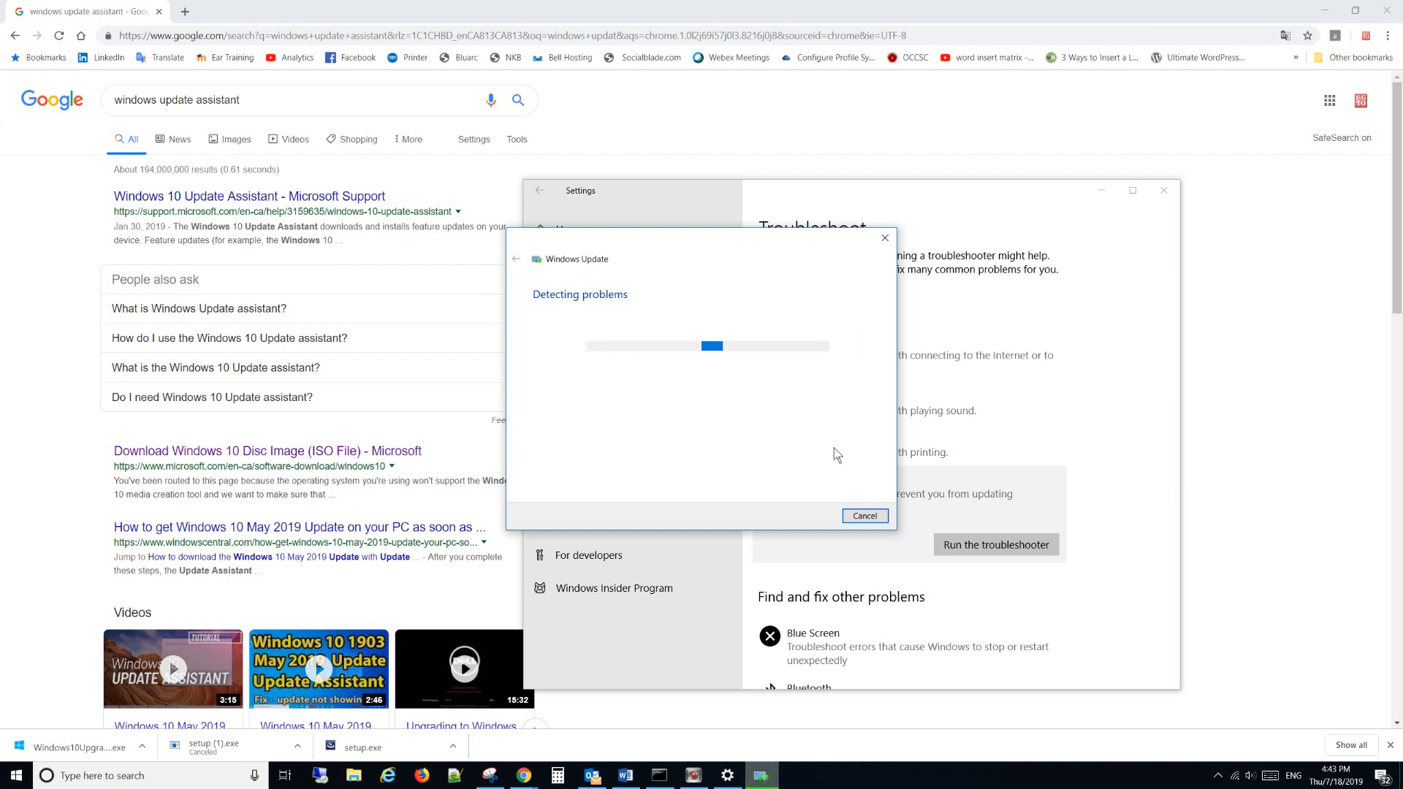
left_click(862, 515)
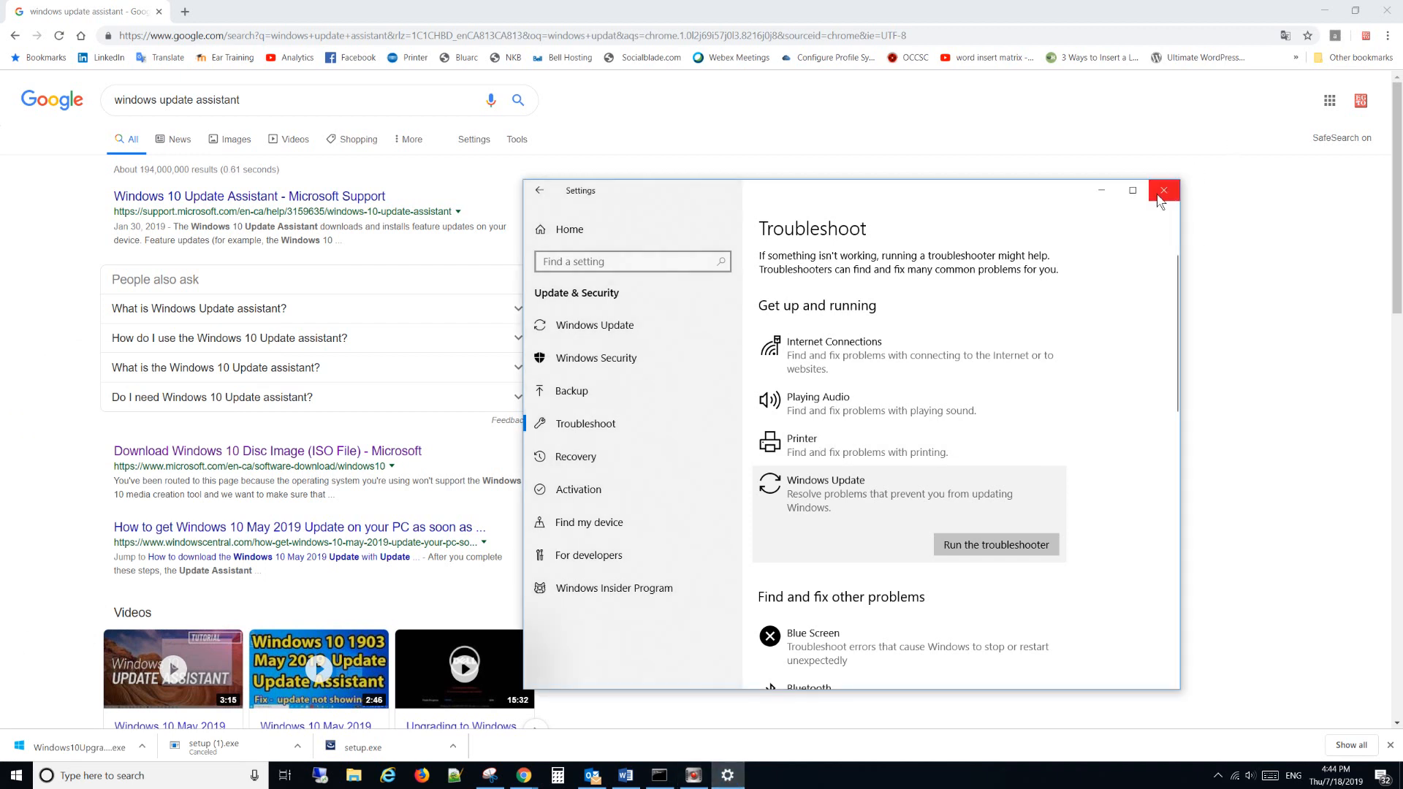
left_click(1163, 191)
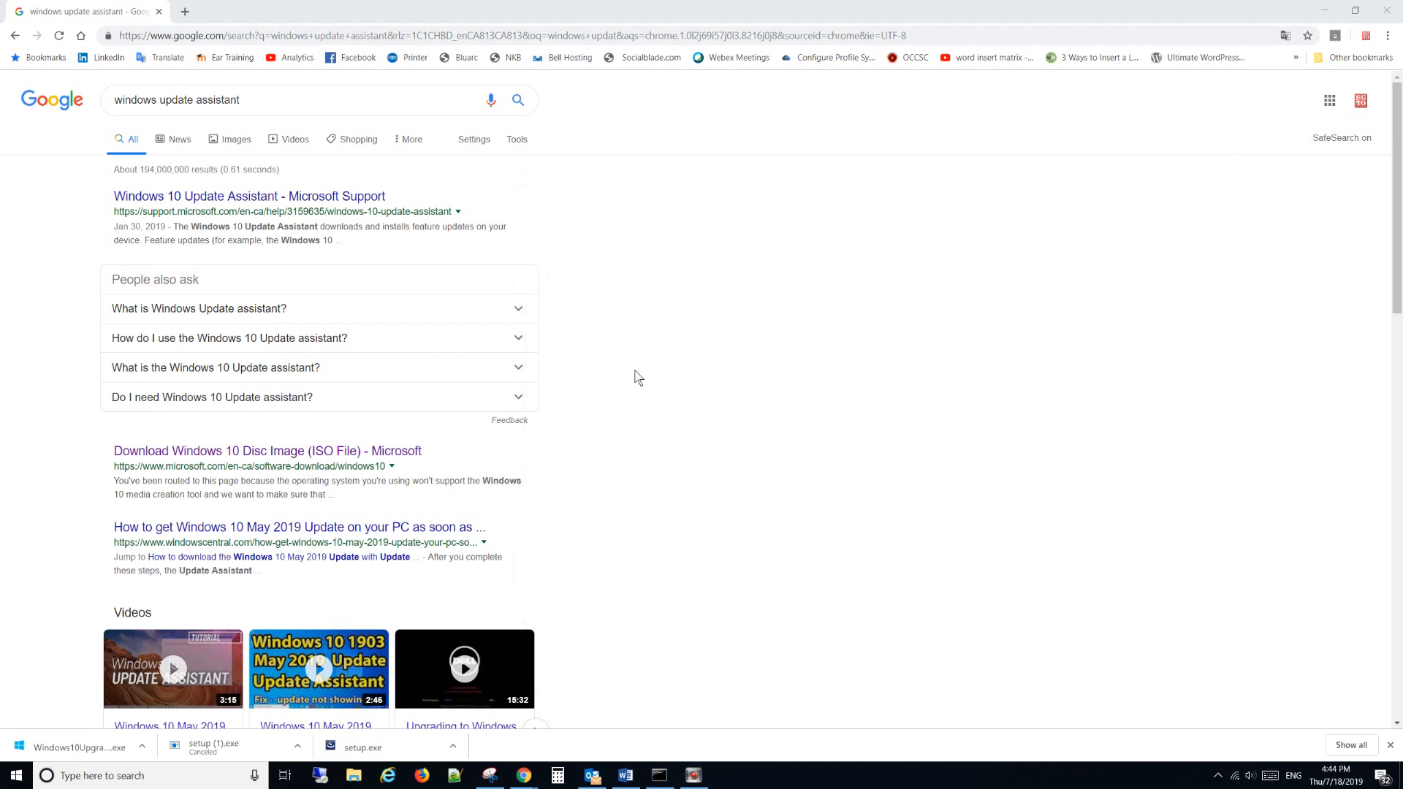
Search Start for 'serv' to open Services and select Background Intelligent Transfer Service
left_click(16, 774)
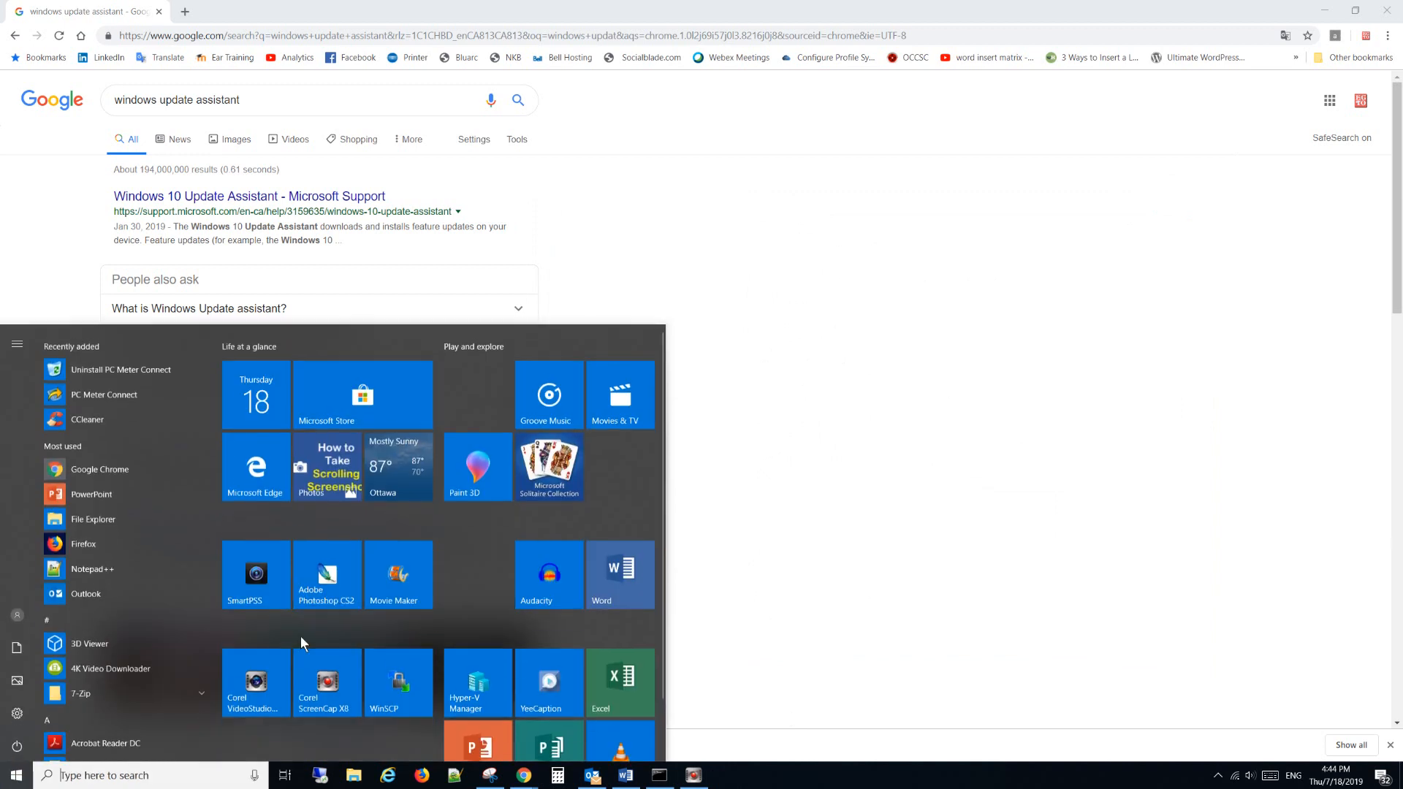
type("serv")
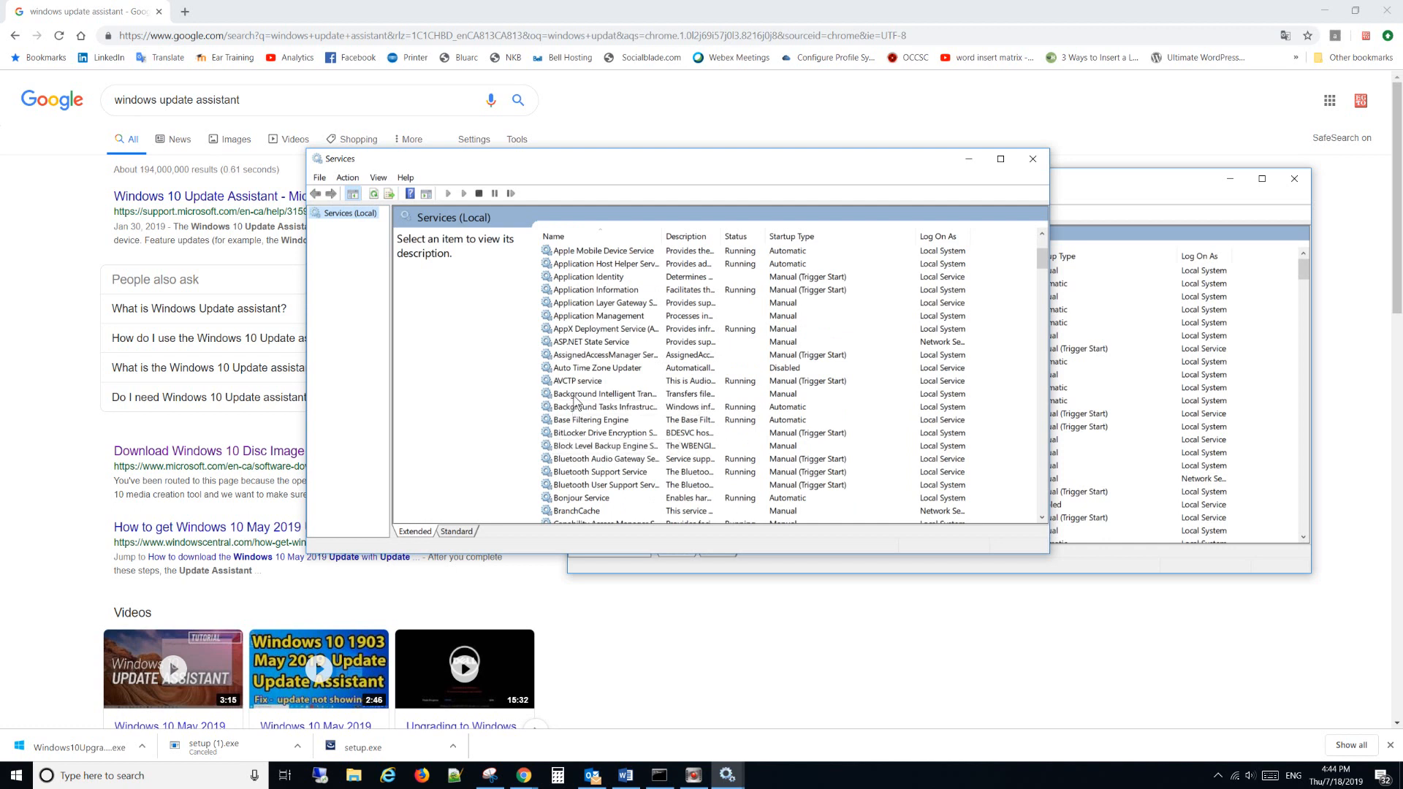
left_click(605, 394)
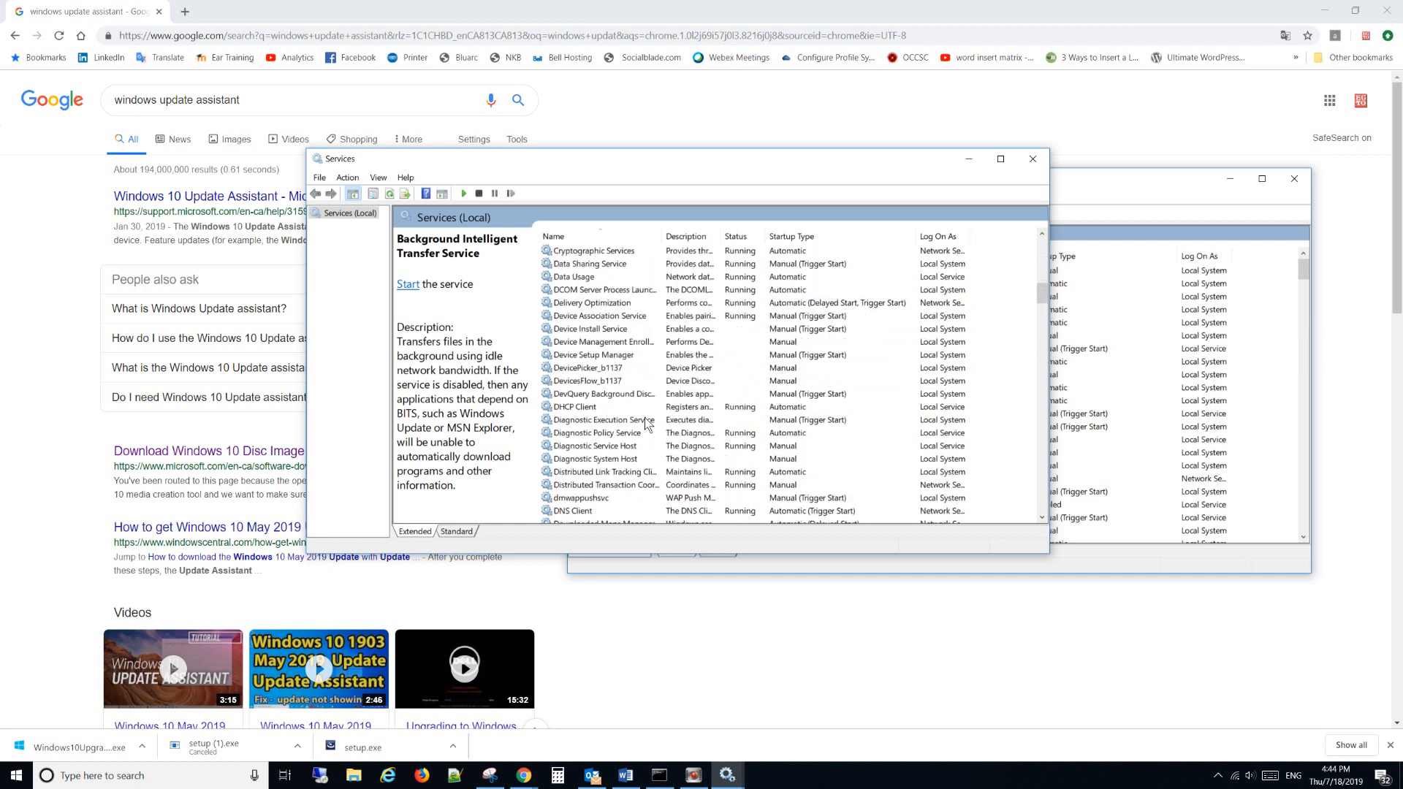
Scroll down to the Windows Update service and bring up its context menu
scroll("down", 3)
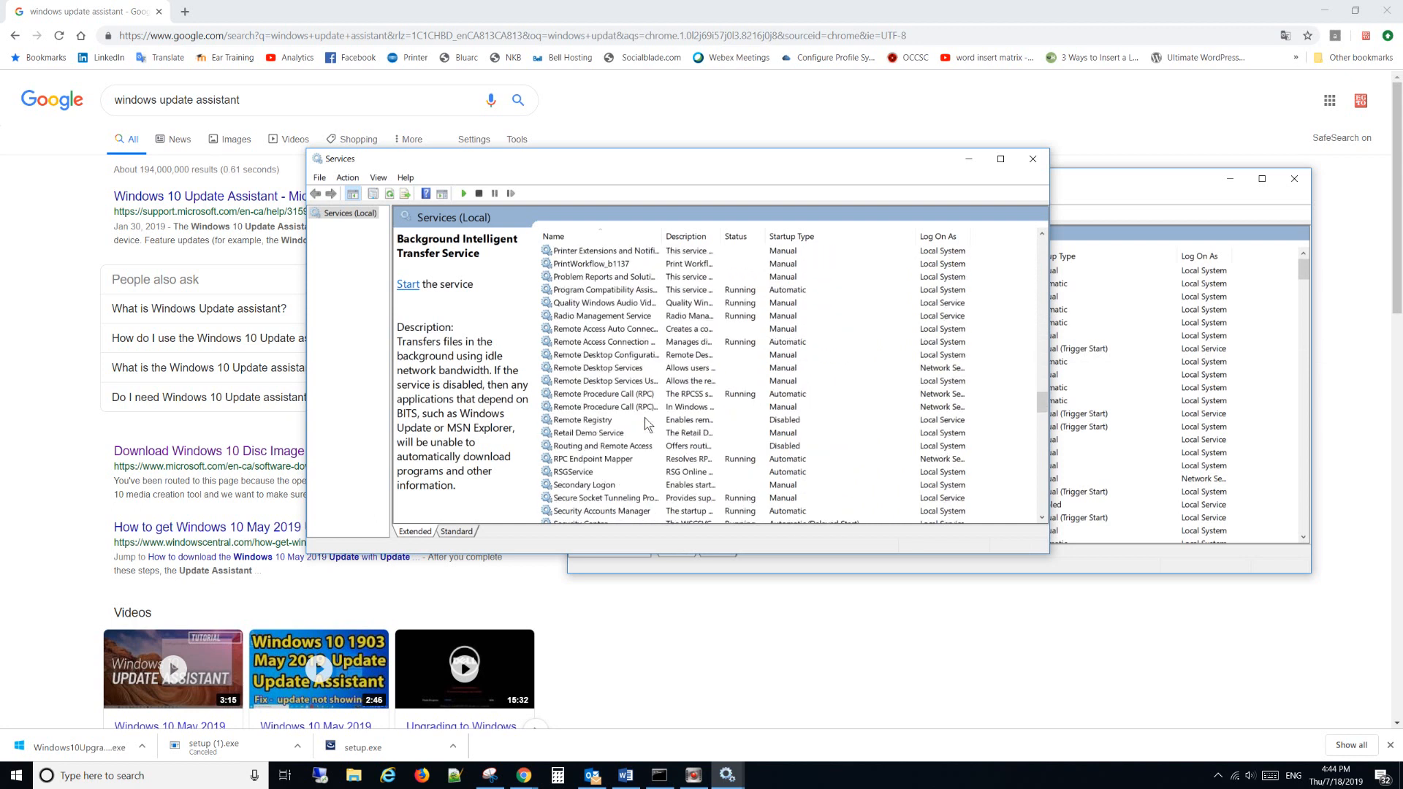
scroll("down", 3)
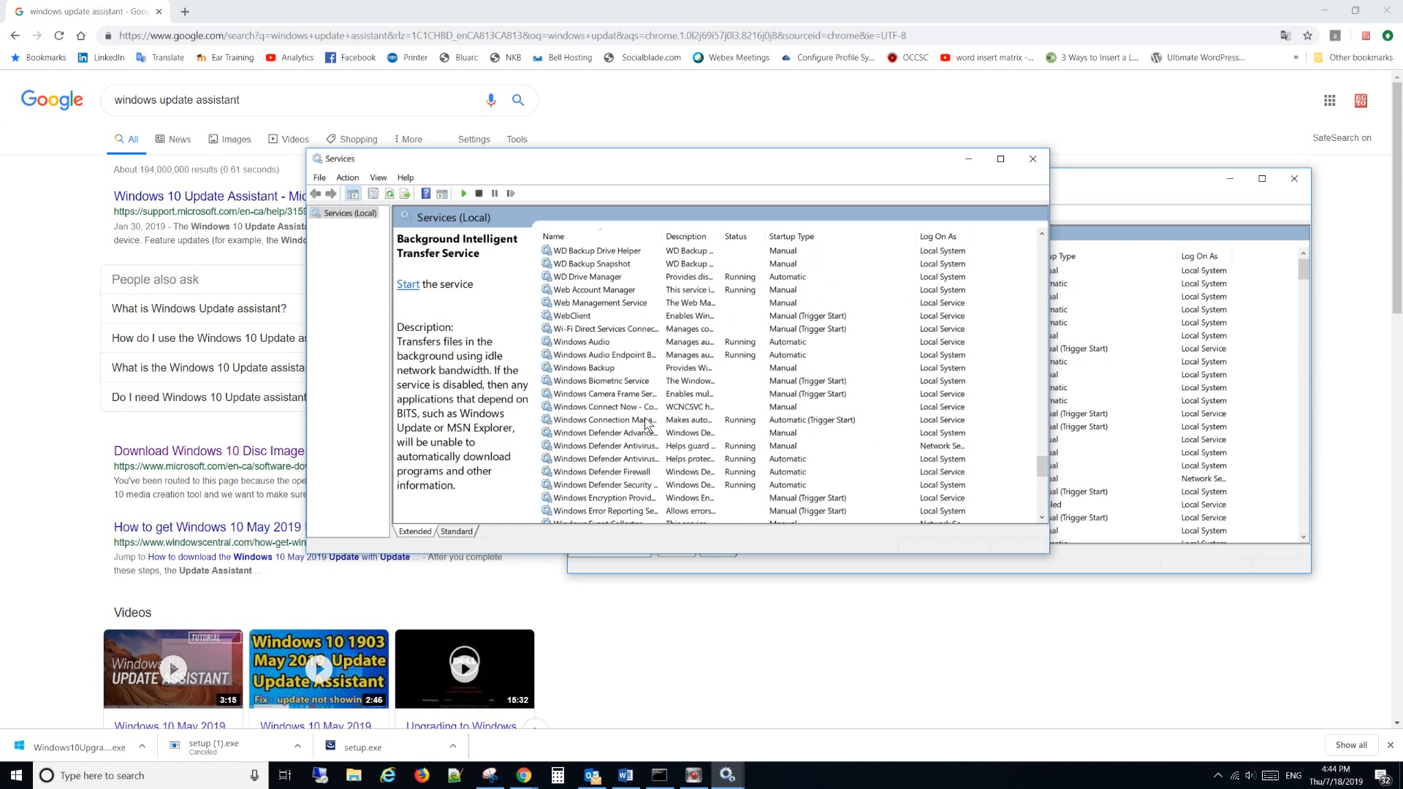
scroll("down", 3)
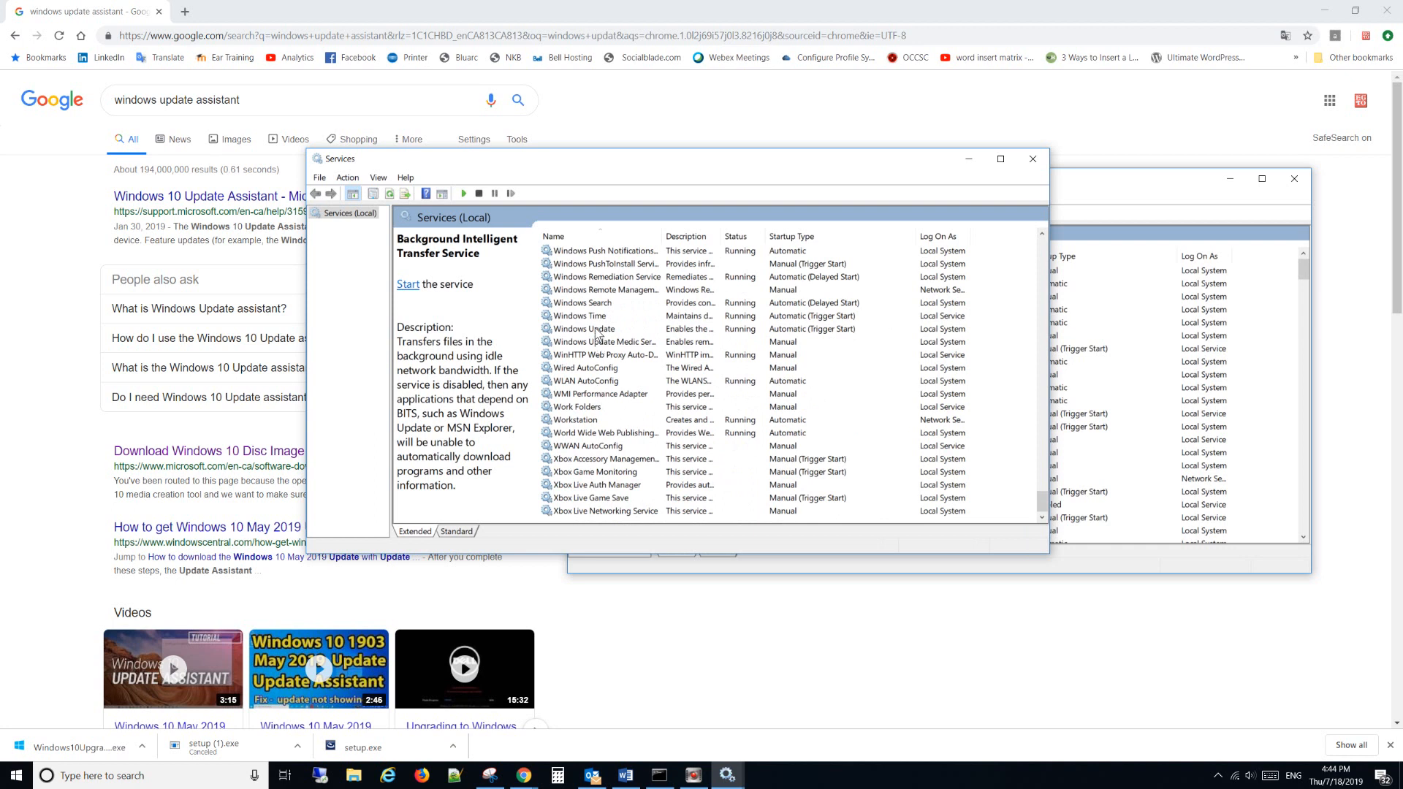
left_click(583, 328)
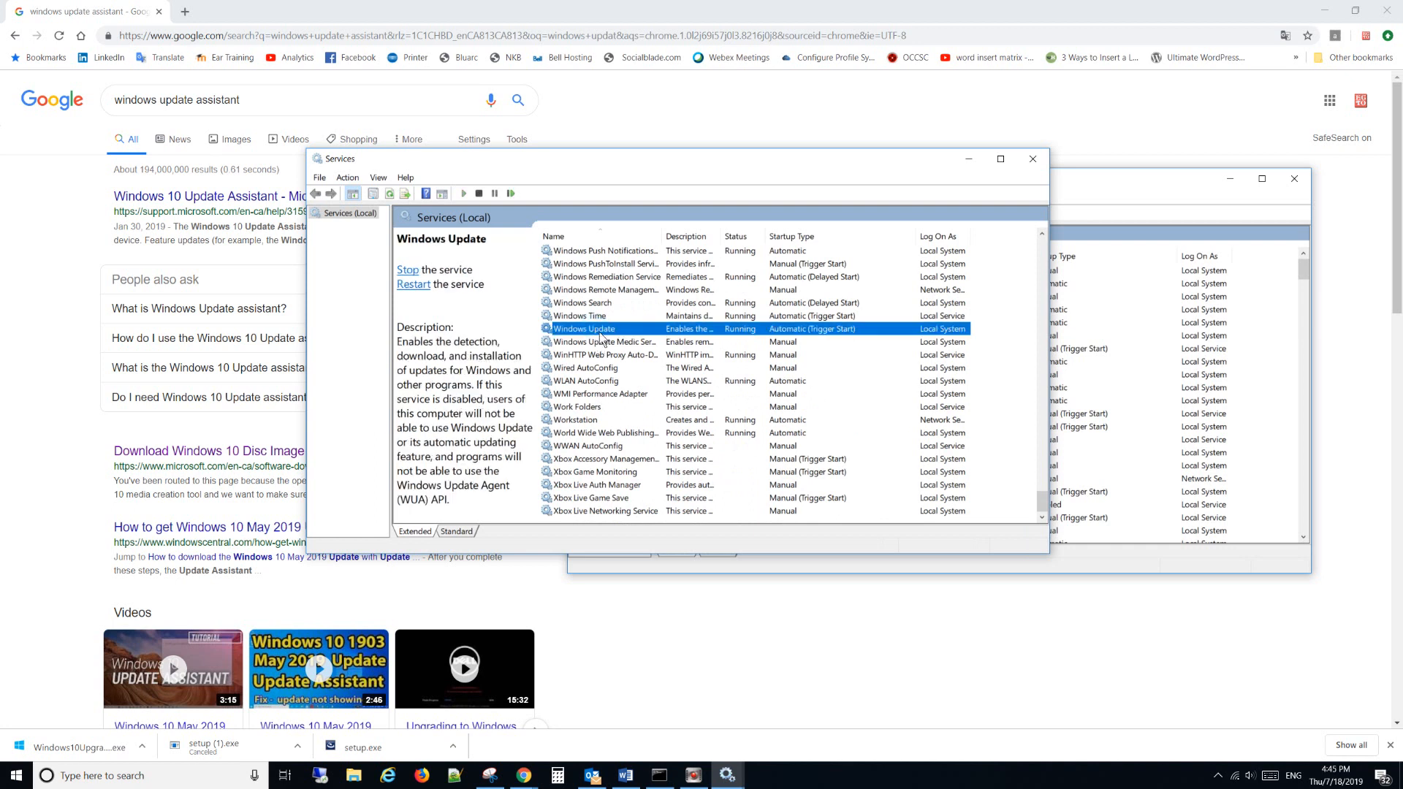
right_click(581, 328)
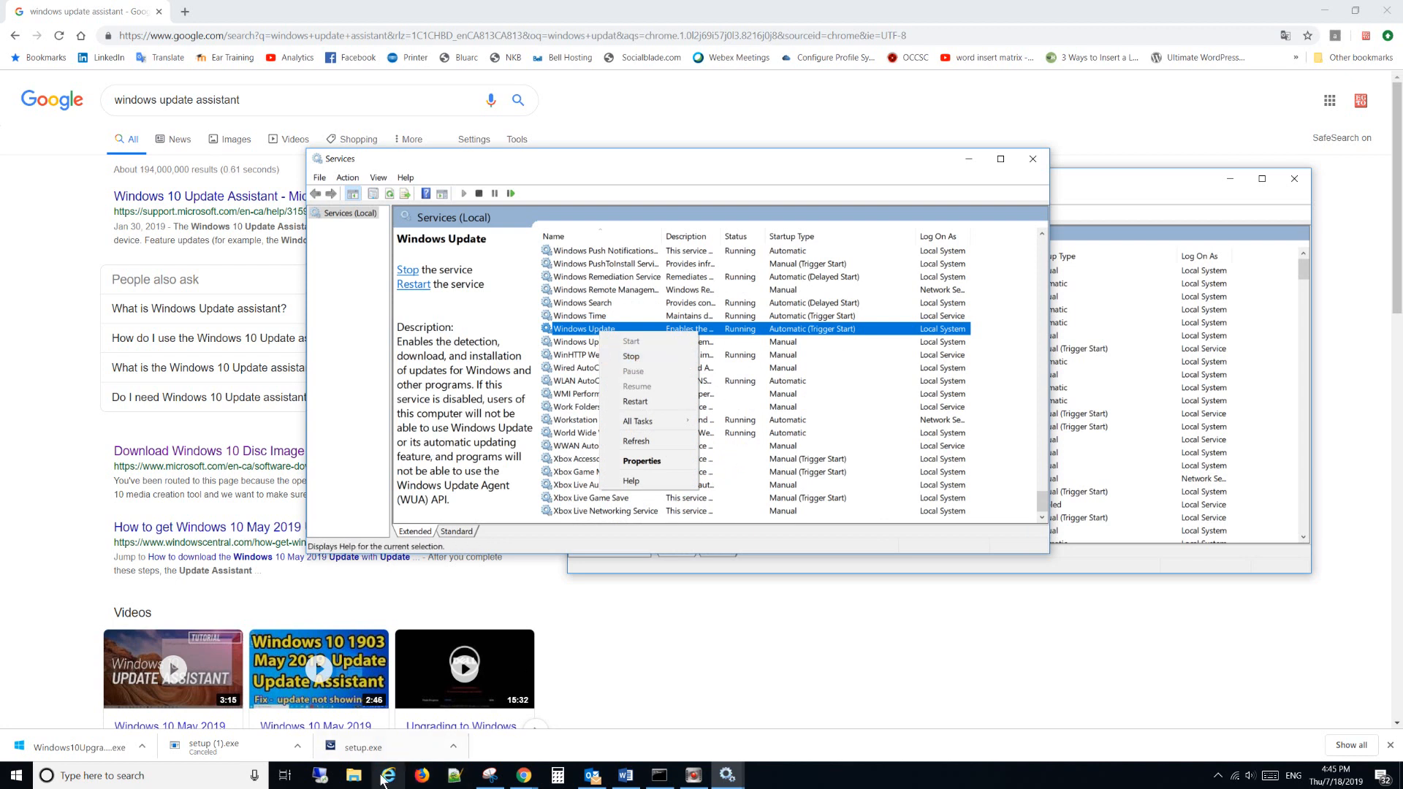
left_click(354, 774)
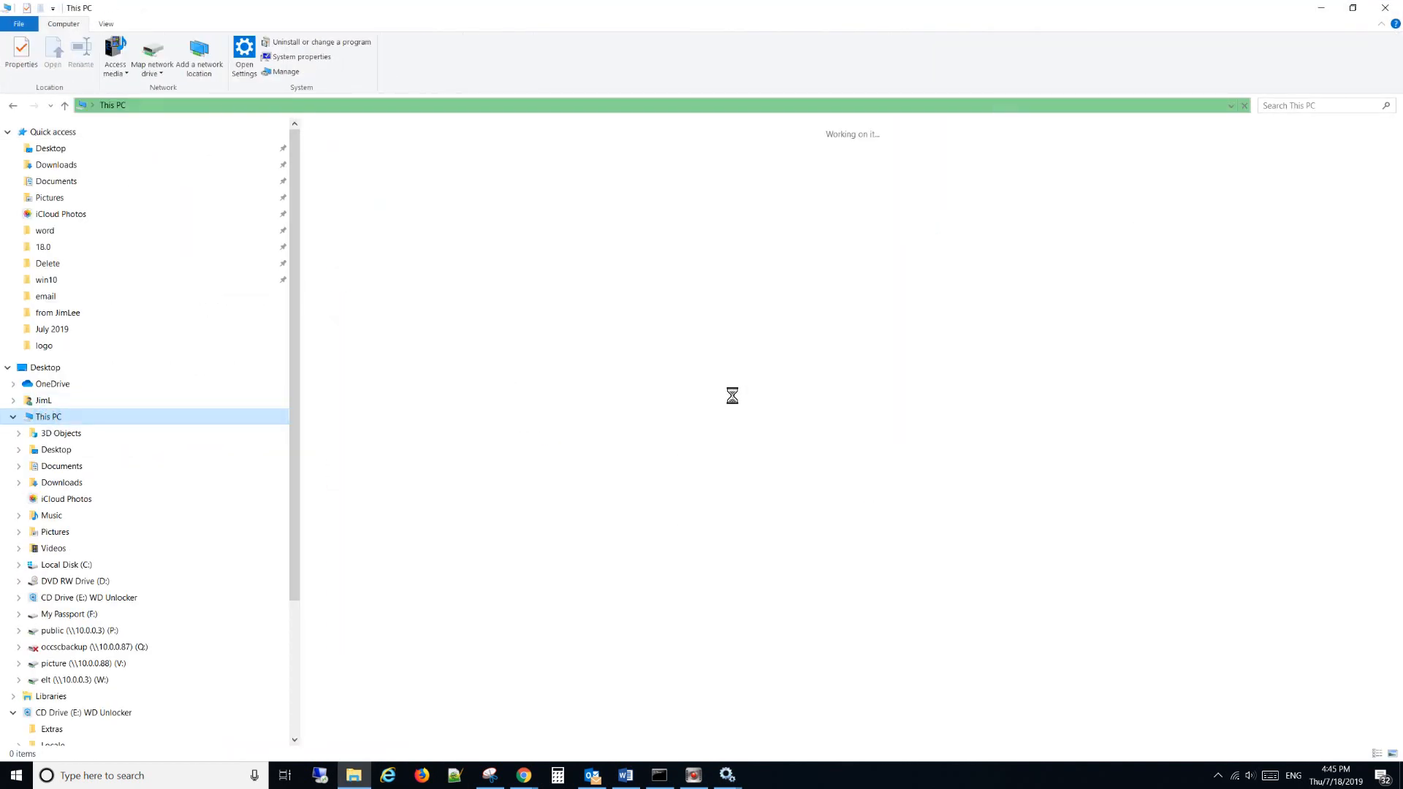
Browse Local Disk (C:) into the Windows folder and select SoftwareDistribution
left_click(65, 565)
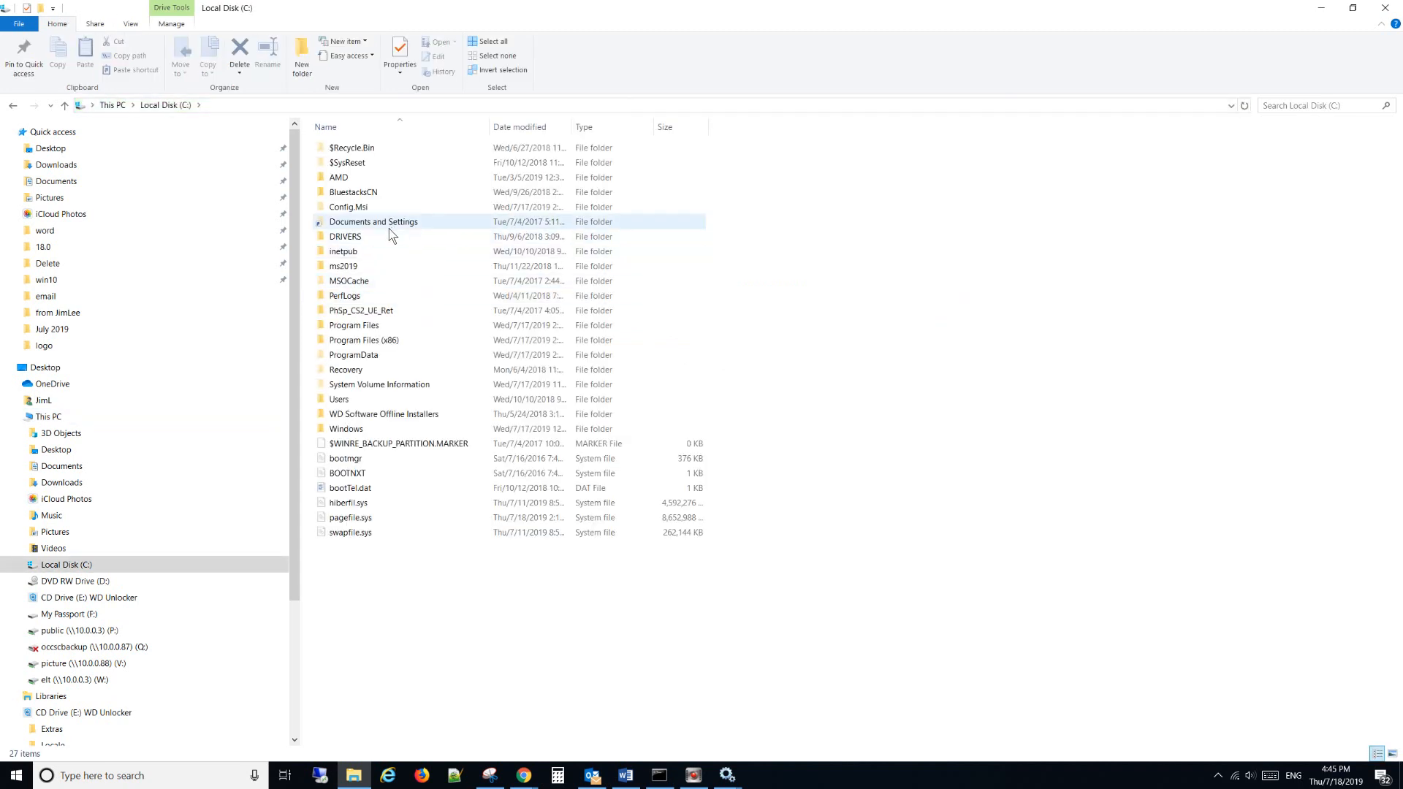
left_click(375, 236)
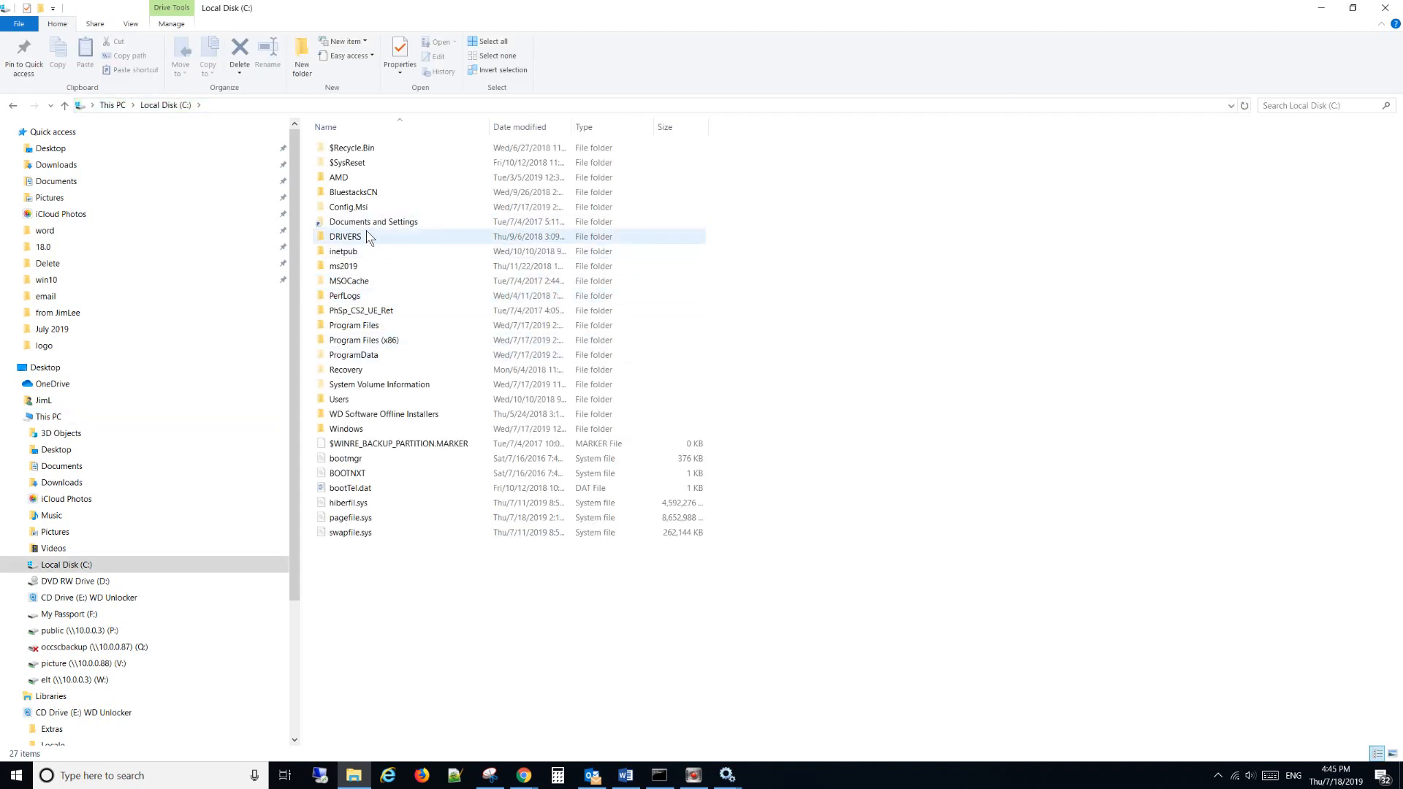
left_click(343, 265)
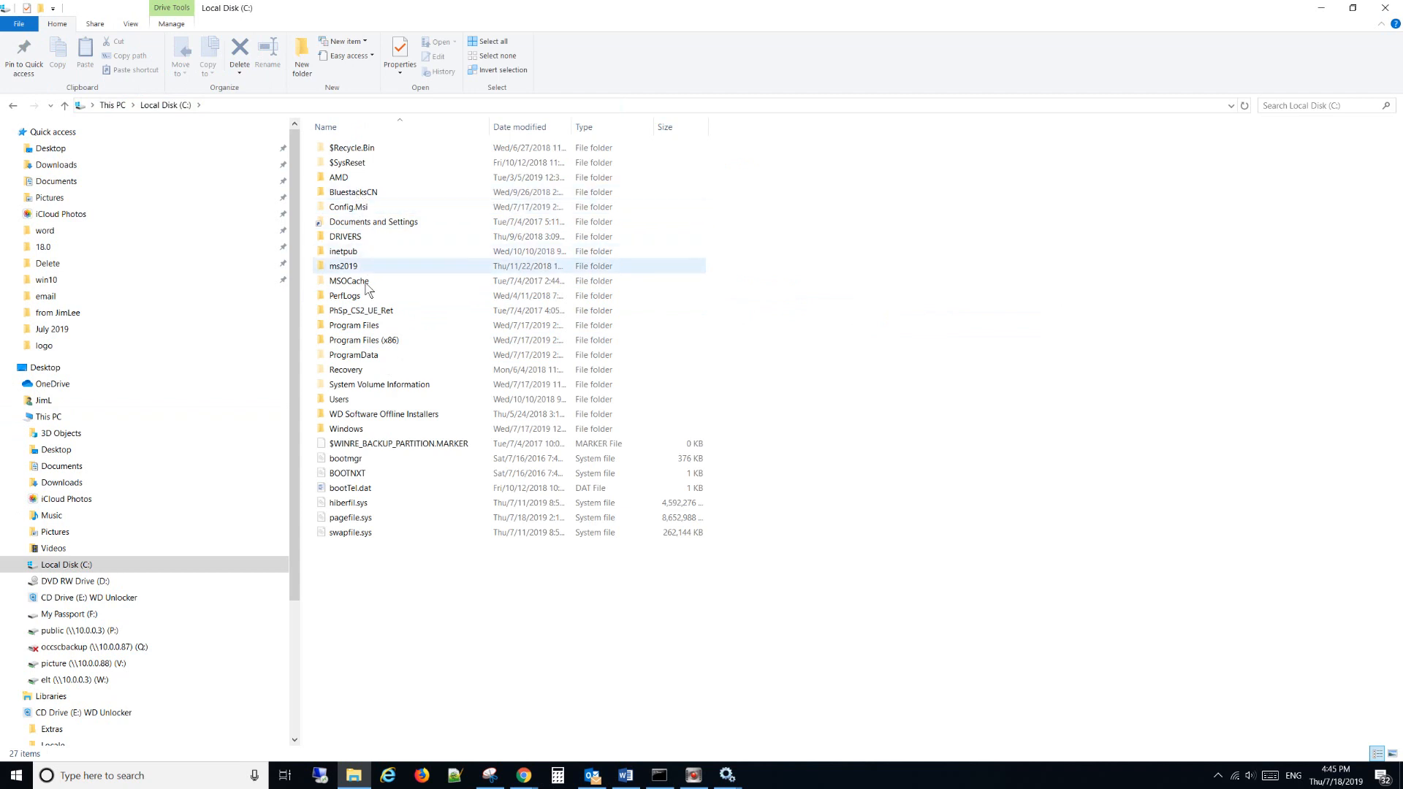
left_click(375, 236)
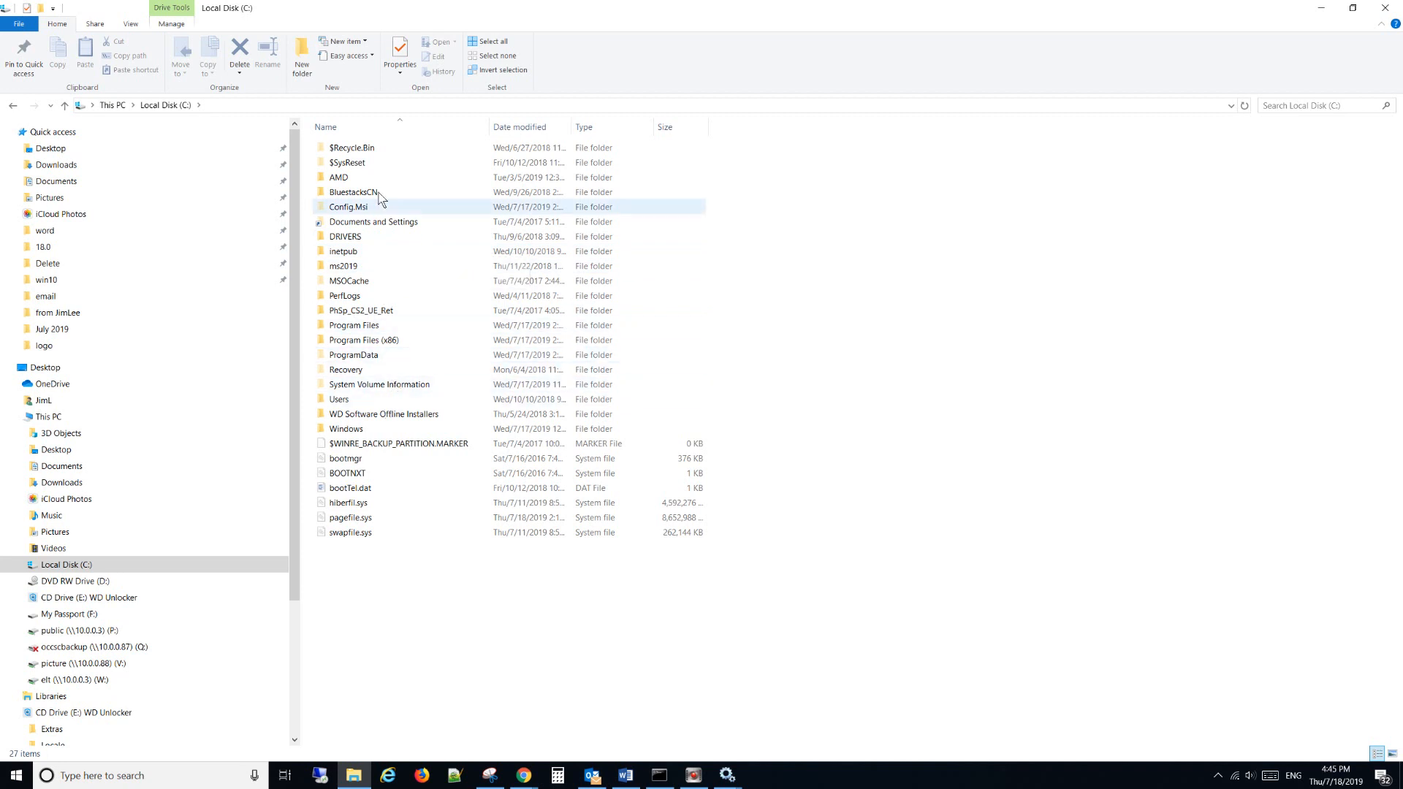
mouse_move(354, 192)
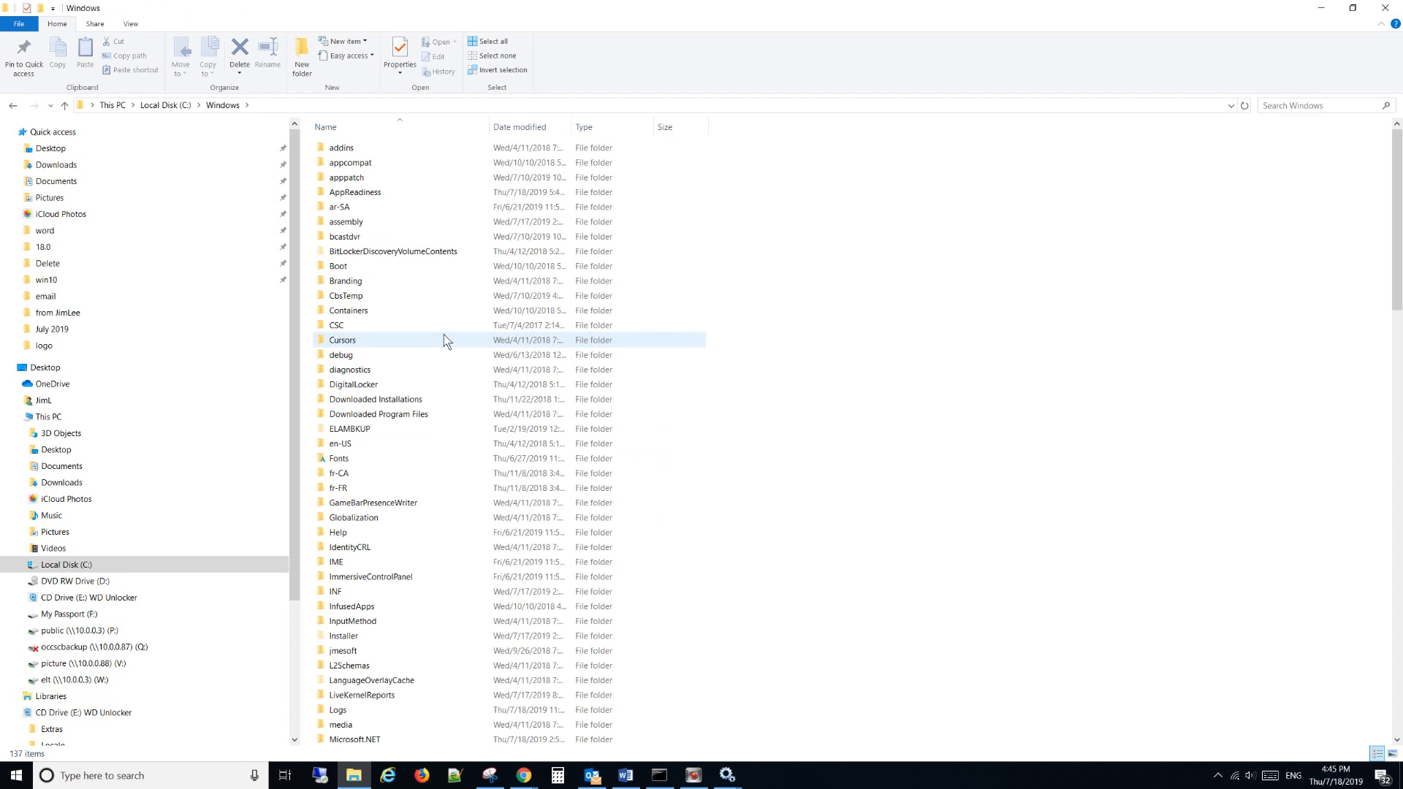
mouse_move(443, 340)
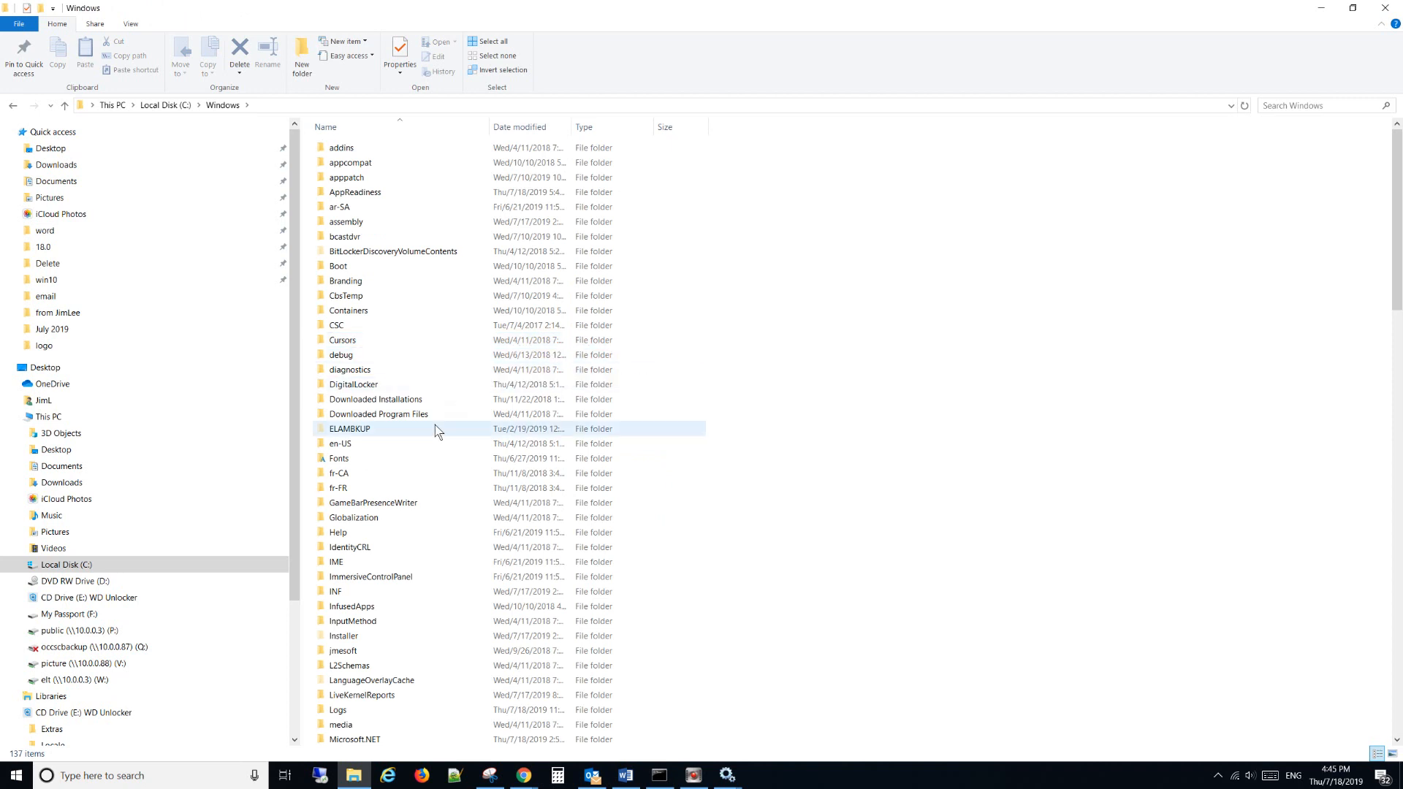
scroll("down", 3)
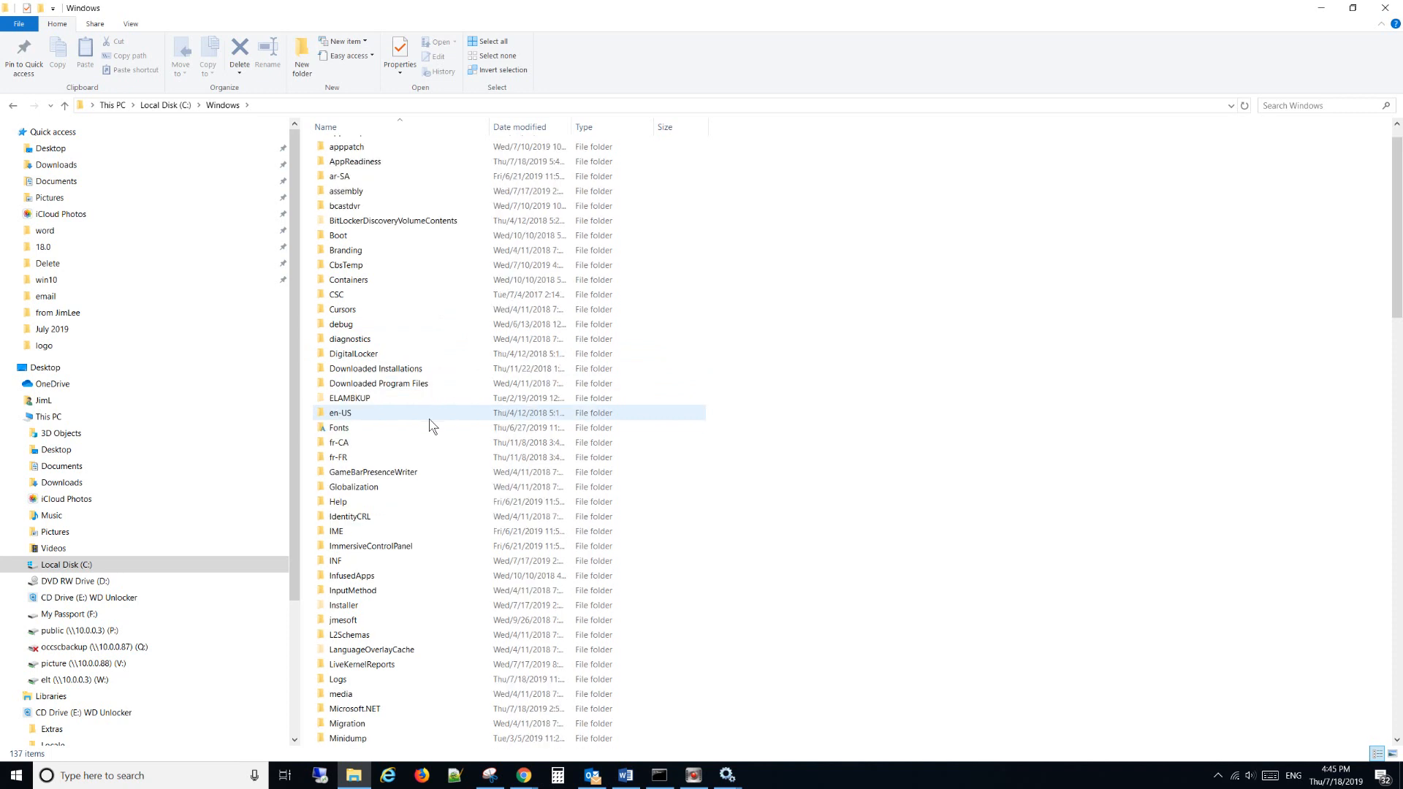
scroll("down", 3)
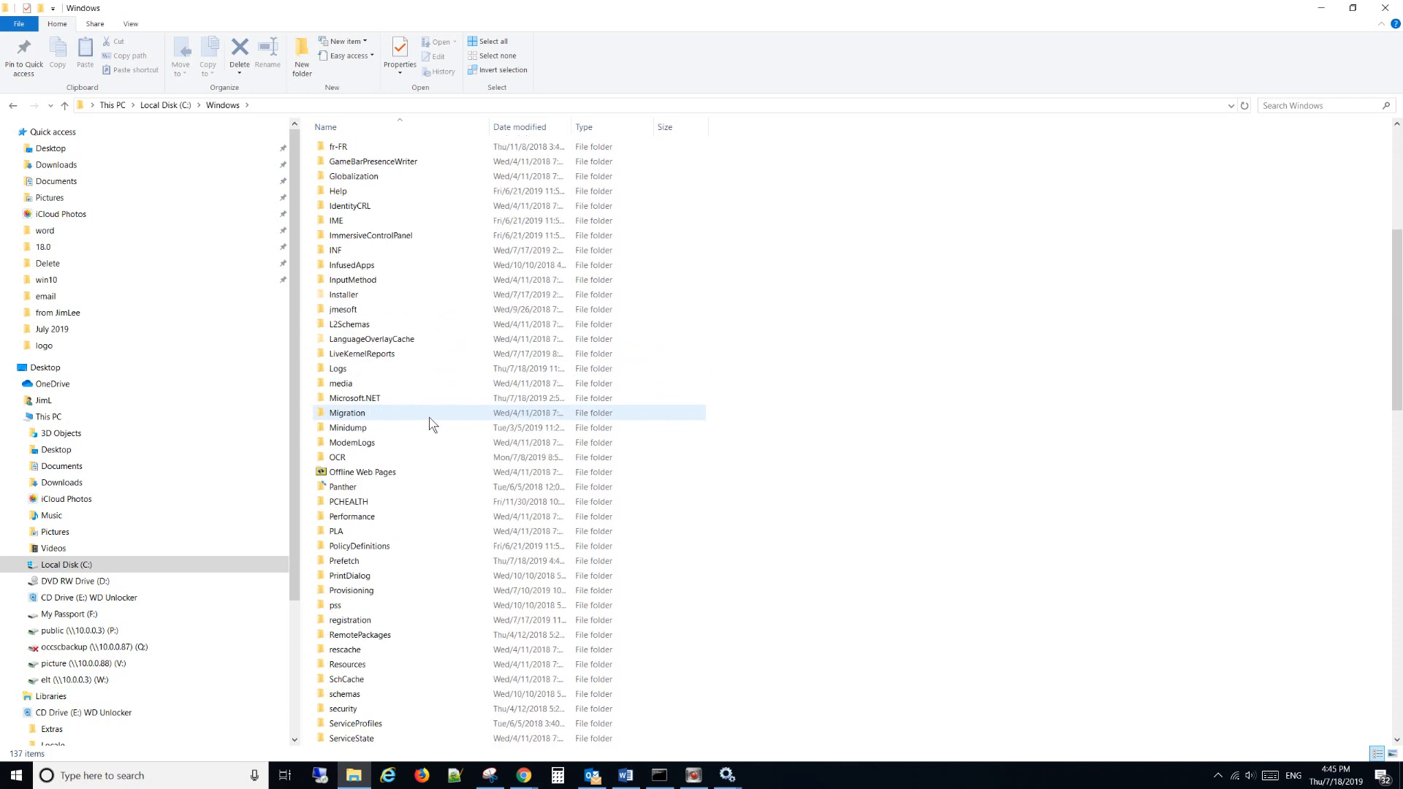
scroll("down", 3)
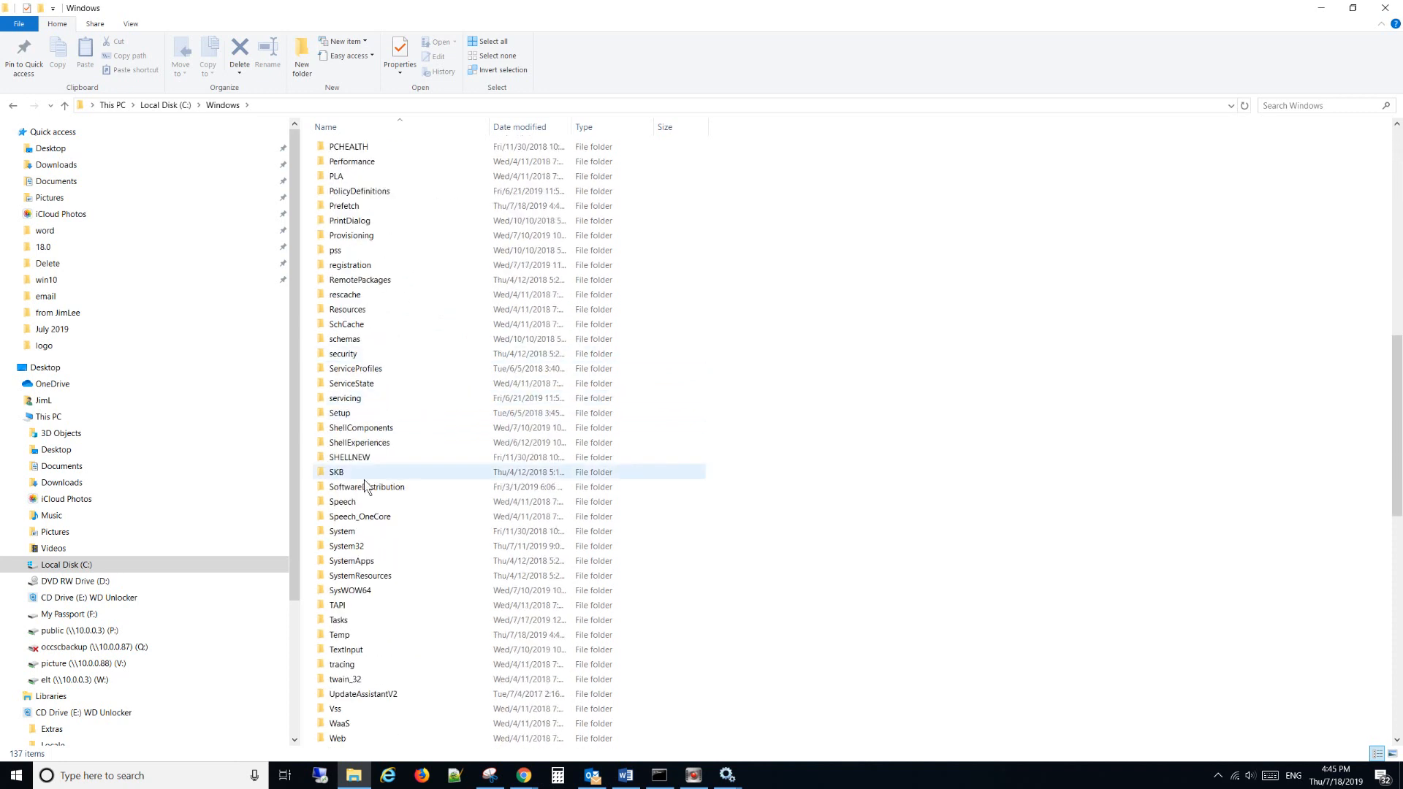
left_click(366, 486)
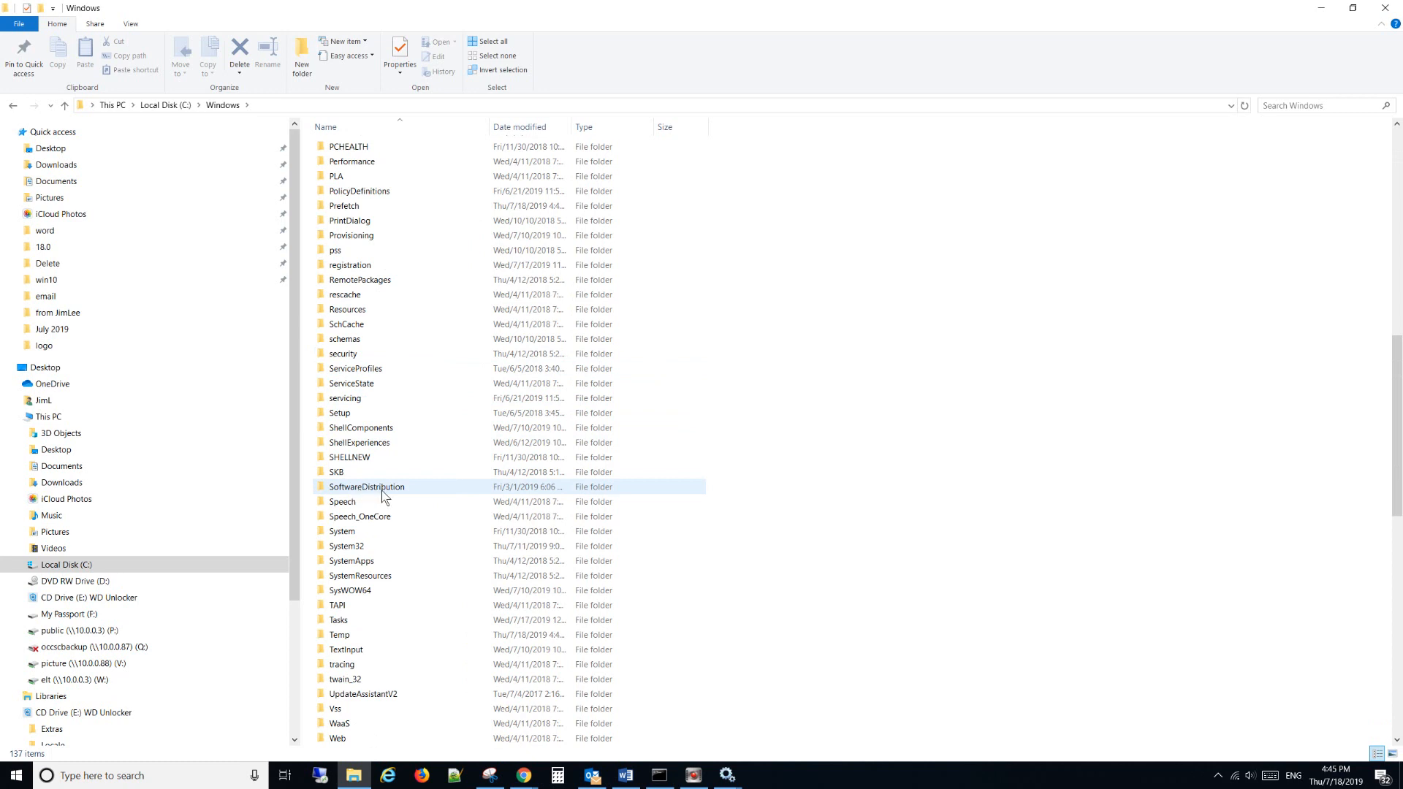
Open SoftwareDistribution, select all its items and attempt to delete them
double_click(366, 486)
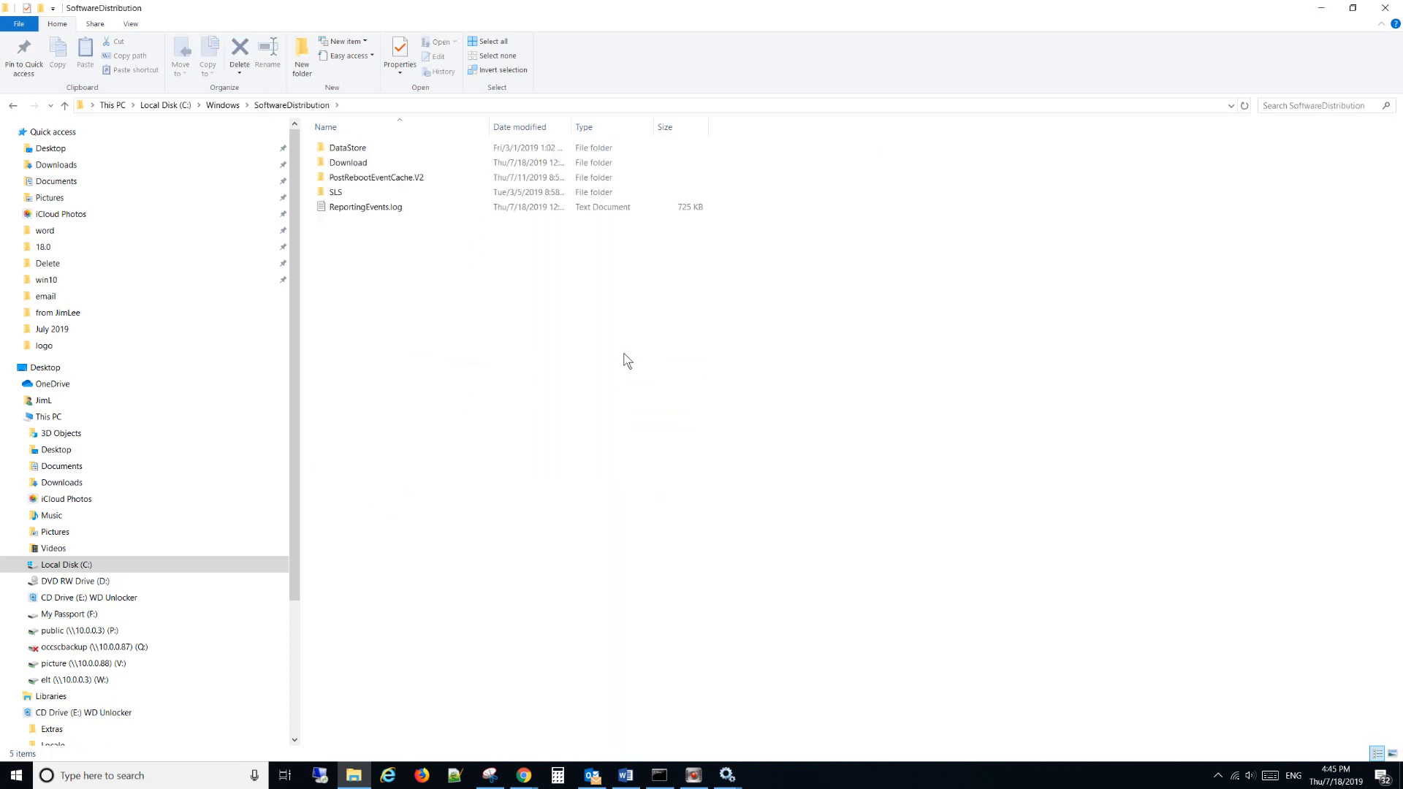
left_click(491, 41)
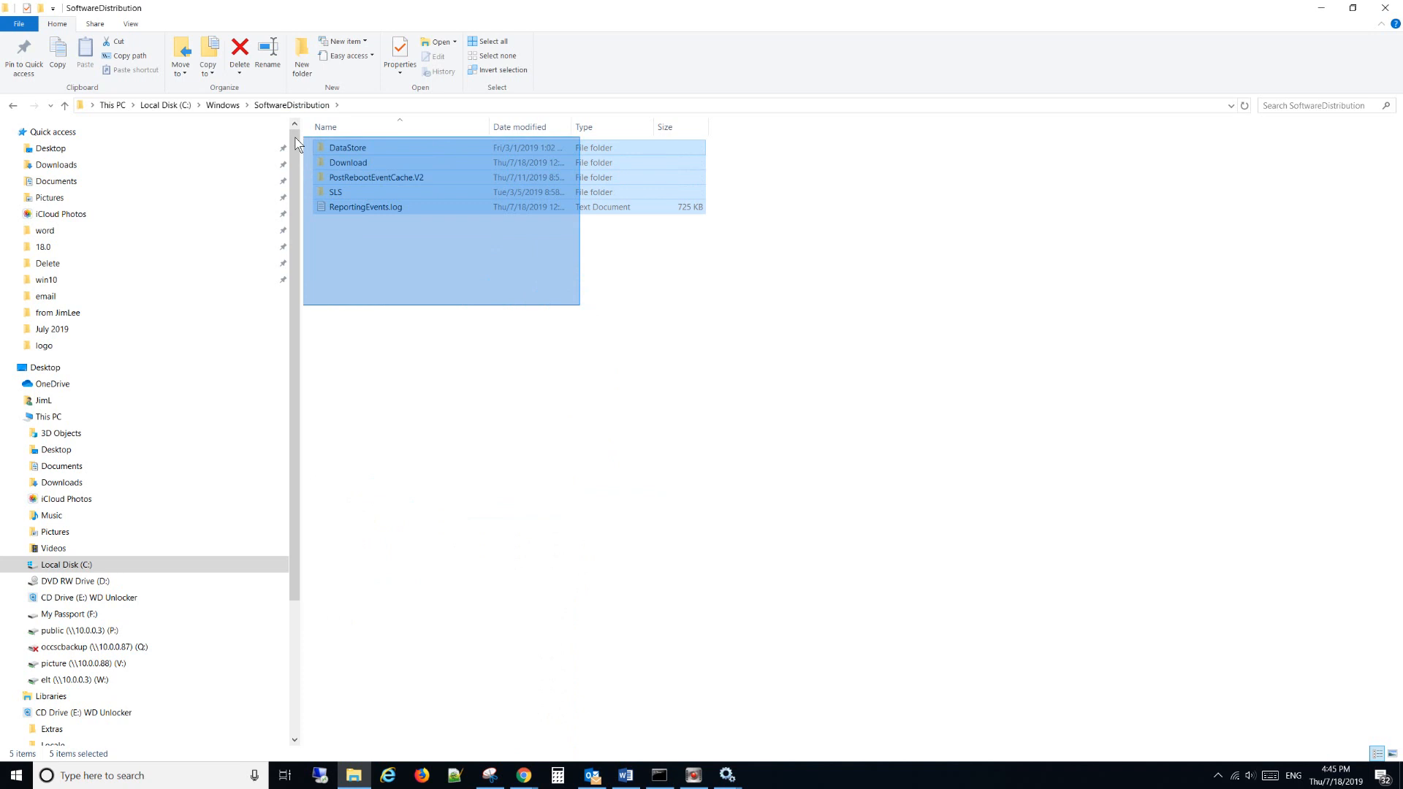
right_click(387, 179)
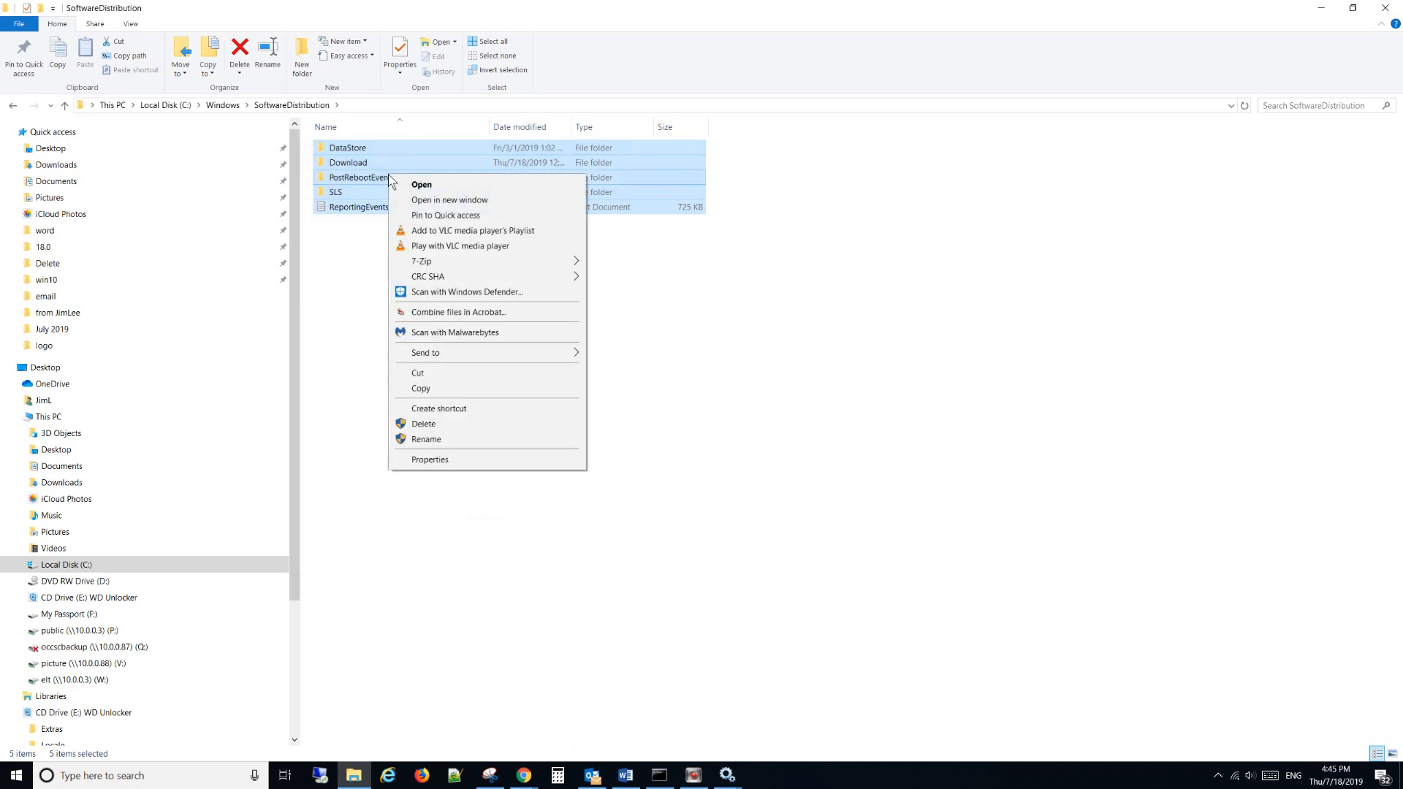
mouse_move(429, 423)
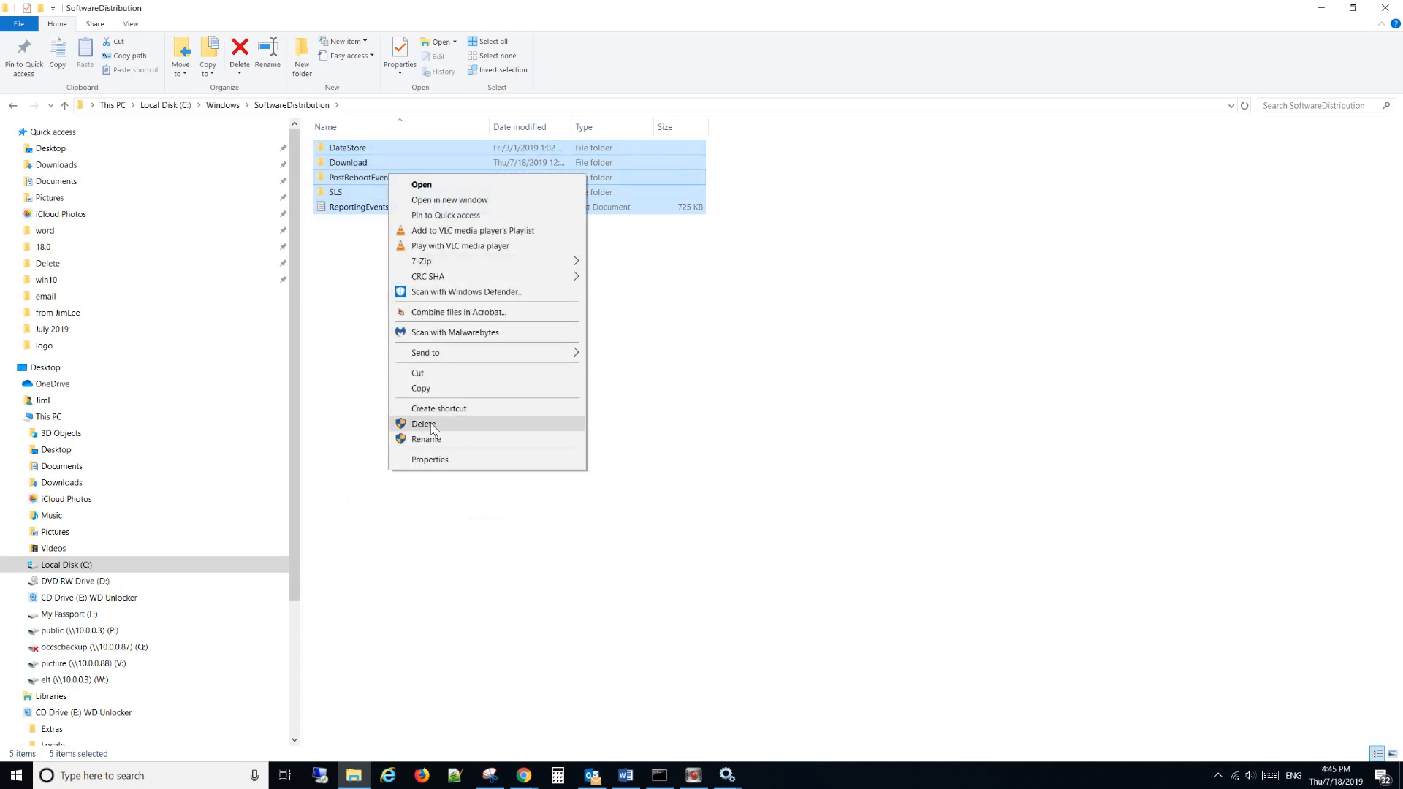
mouse_move(749, 435)
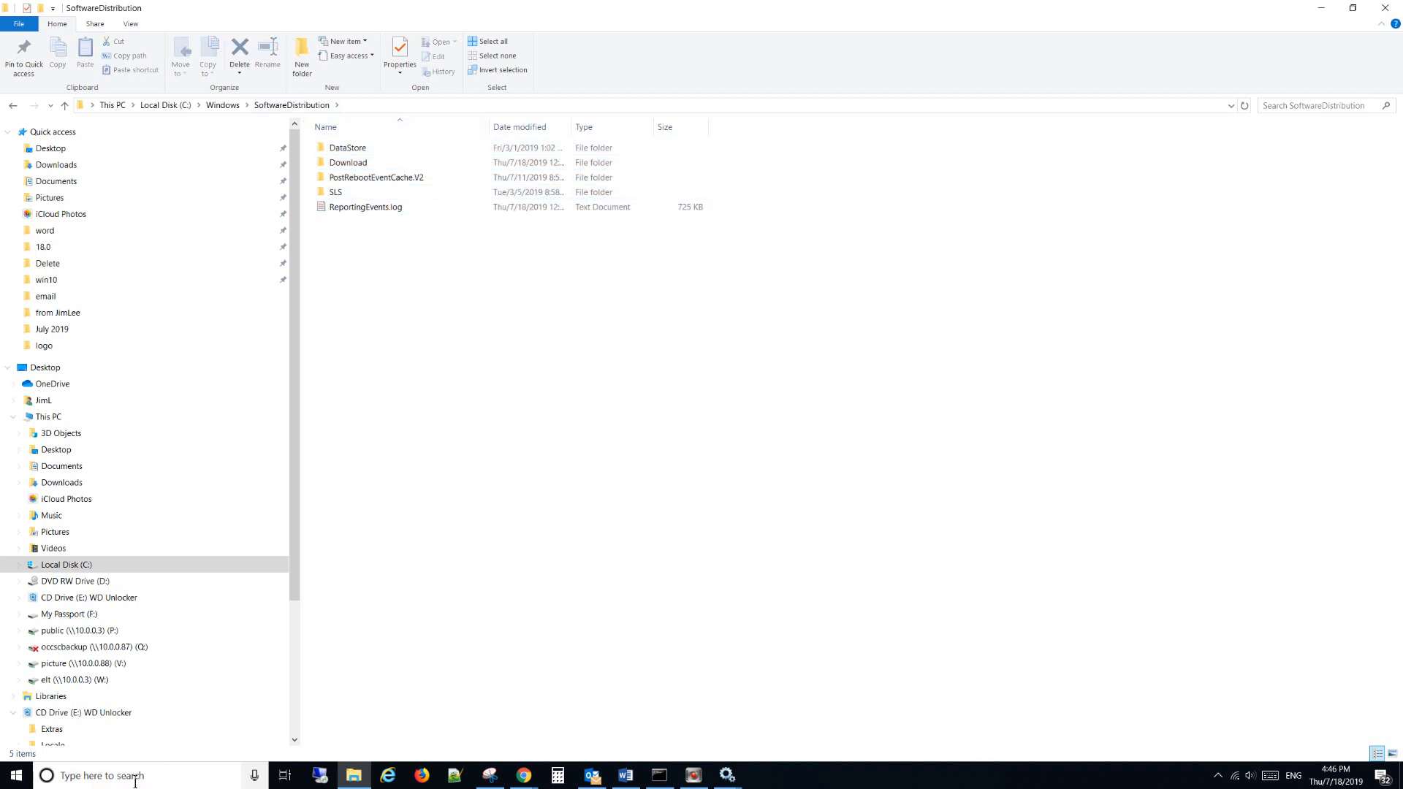
left_click(14, 774)
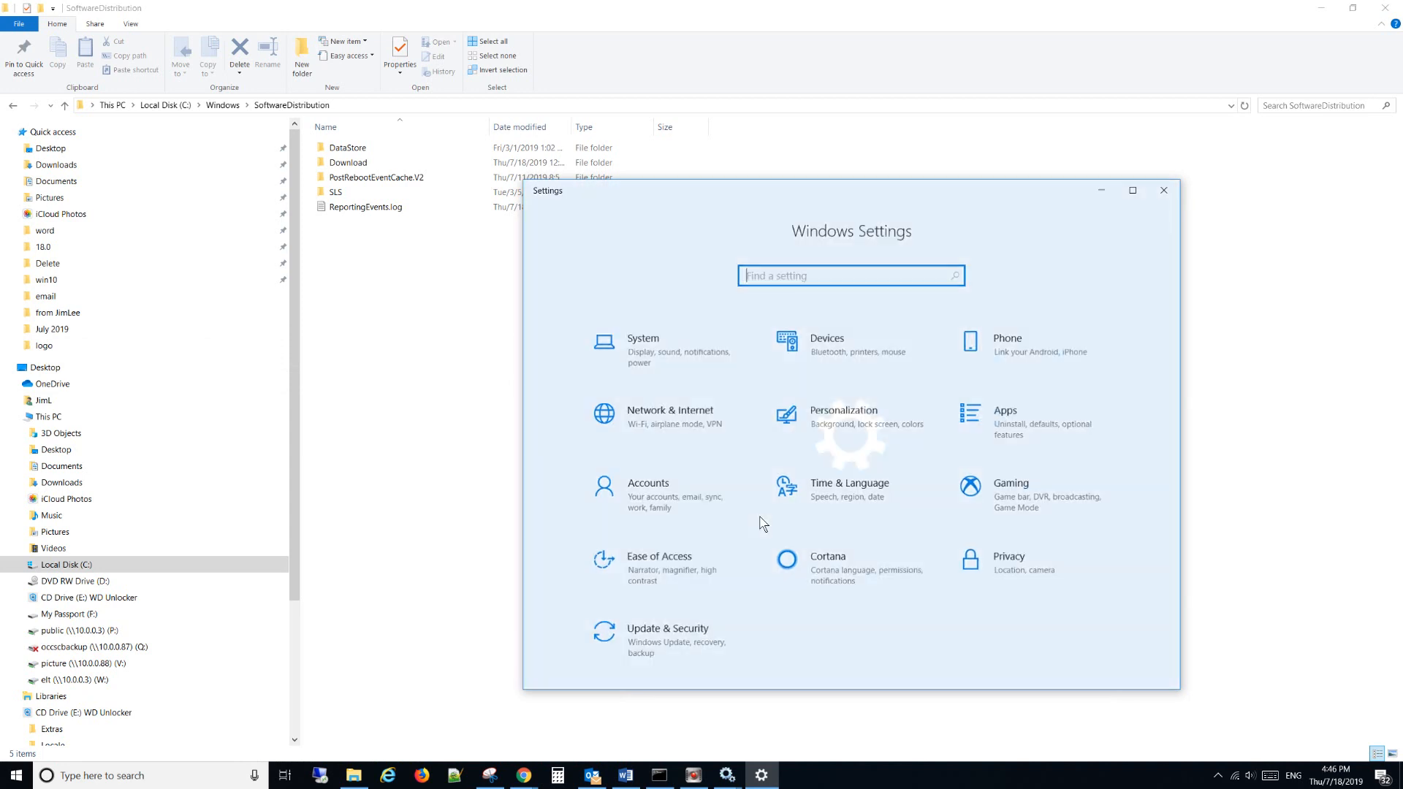
Open the 'Windows 10 Update Assistant - Microsoft Support' article from the Google results
left_click(667, 640)
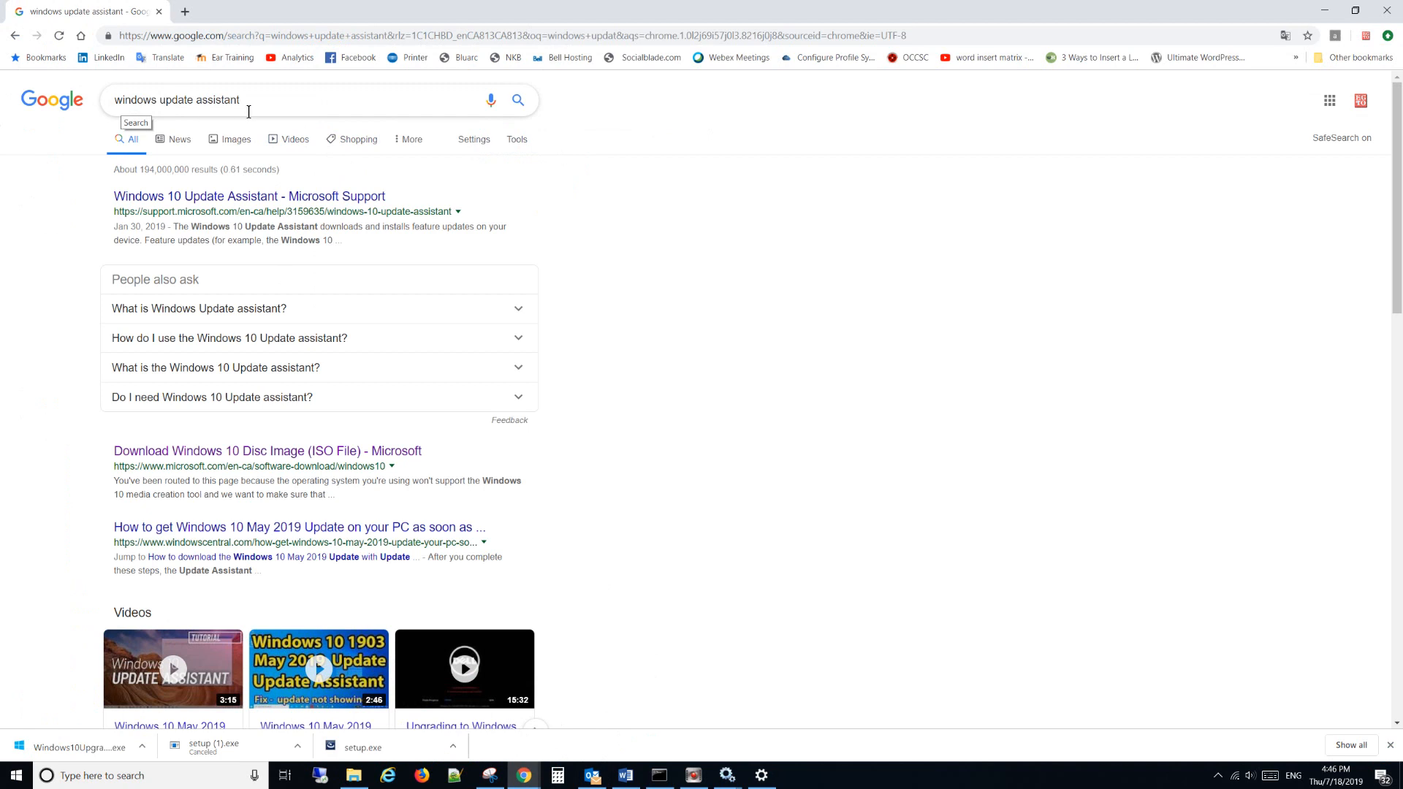
mouse_move(248, 195)
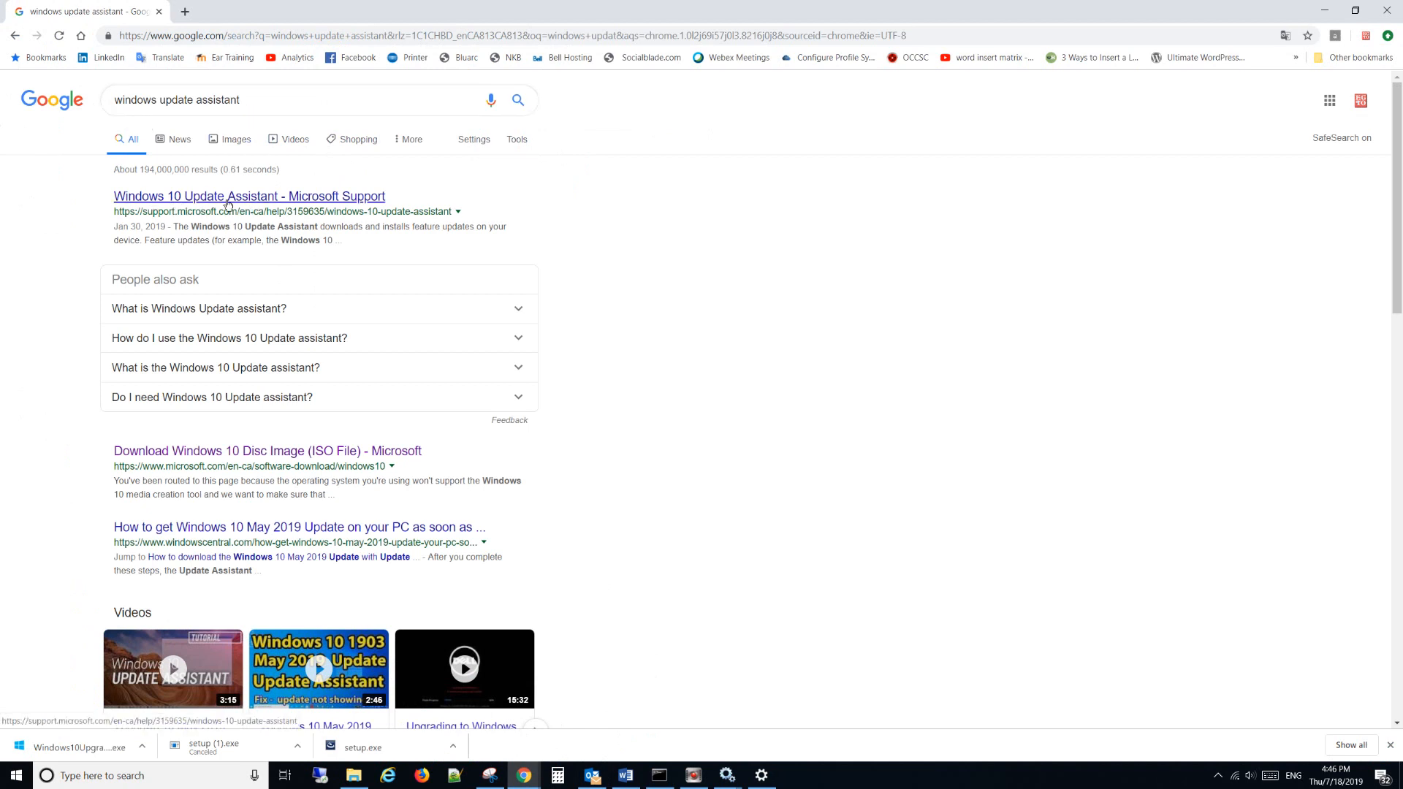
left_click(249, 196)
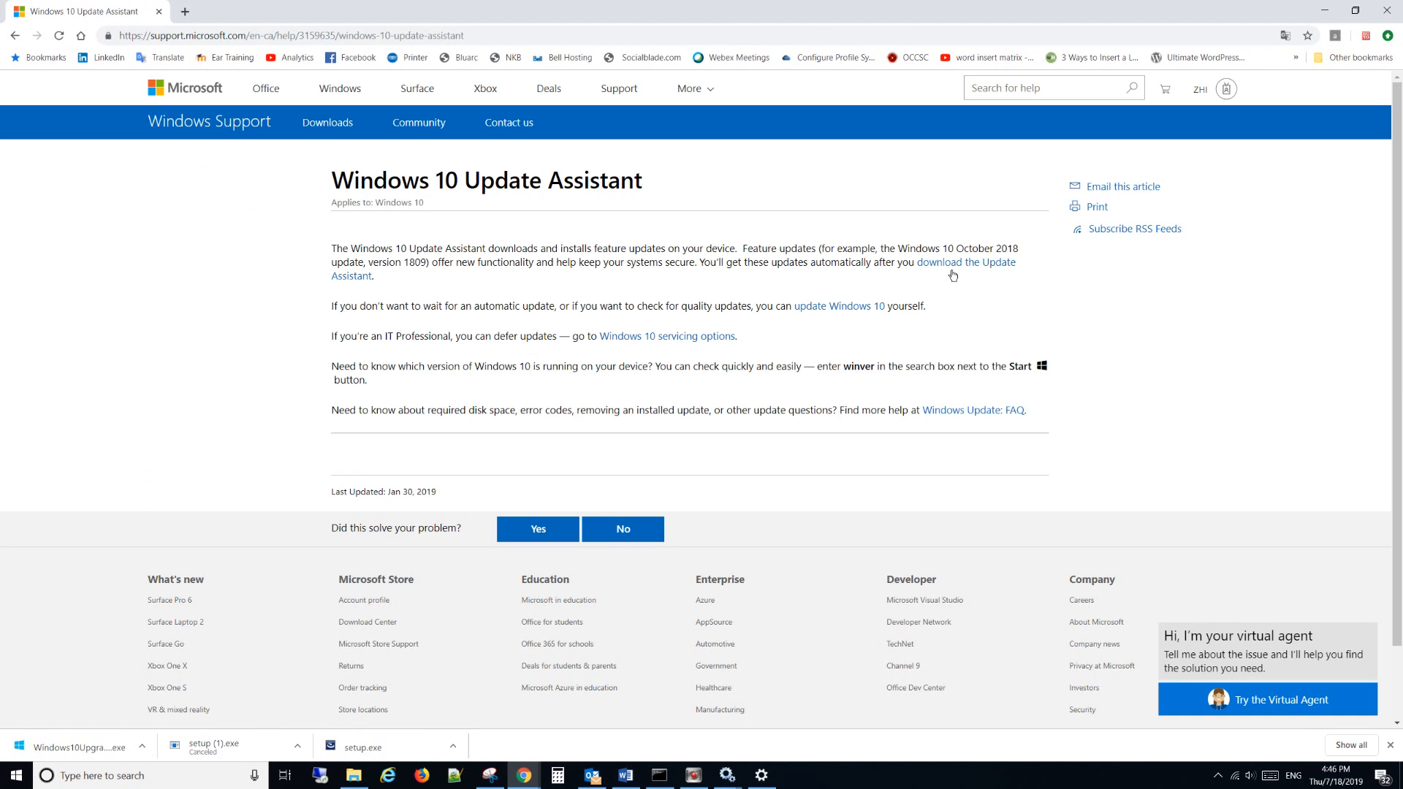
mouse_move(965, 262)
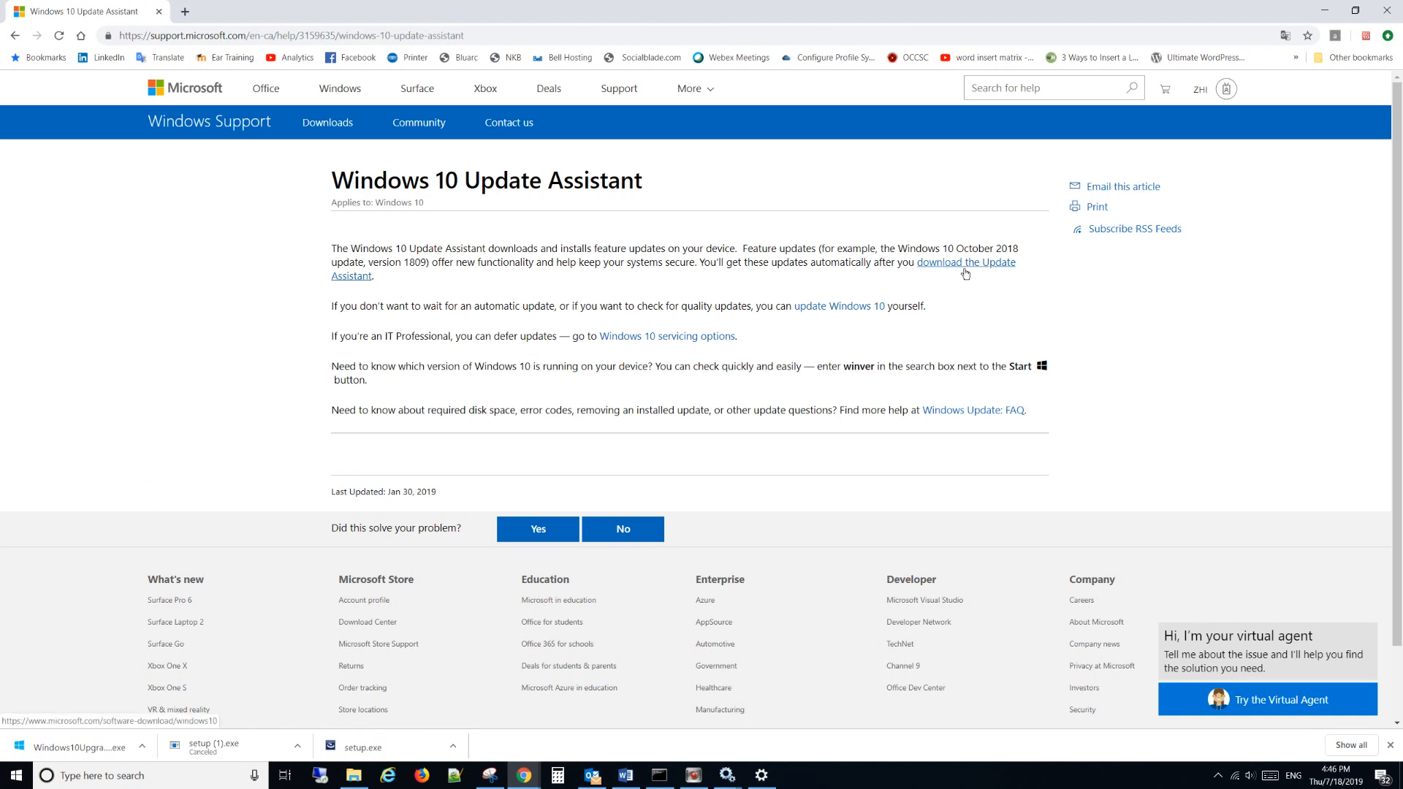
Download the Windows 10 Update Assistant via 'Update now' on the Download Windows 10 page
left_click(964, 262)
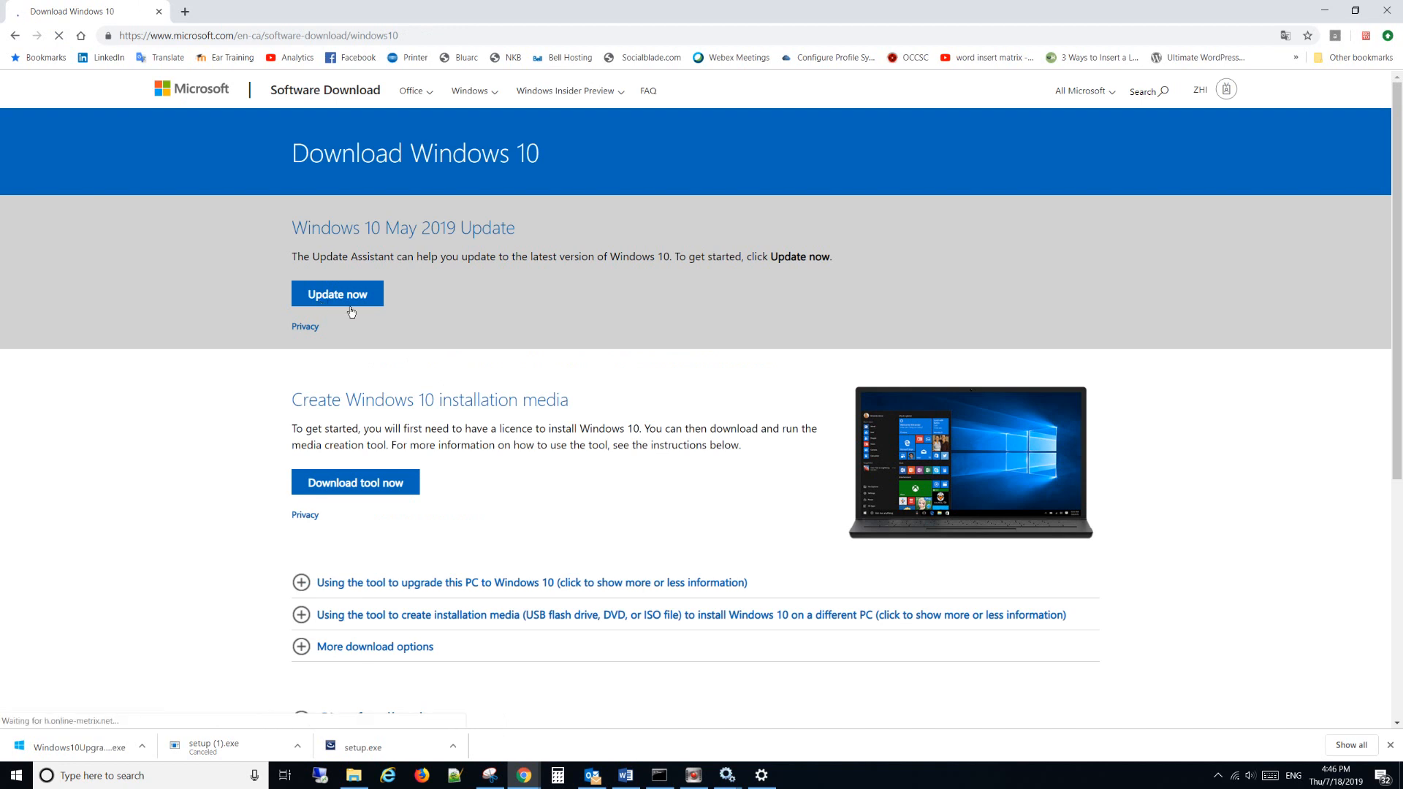
left_click(338, 294)
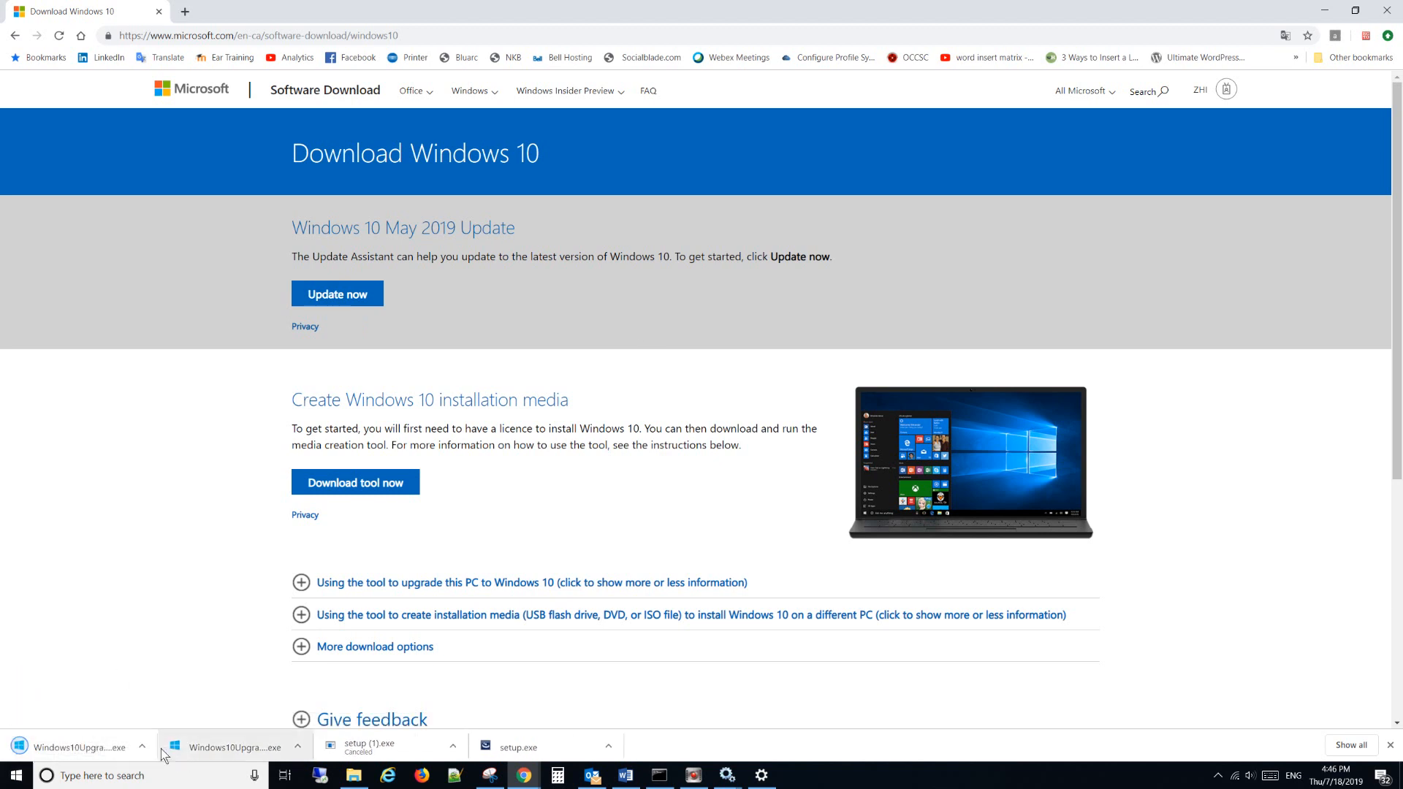
mouse_move(781, 602)
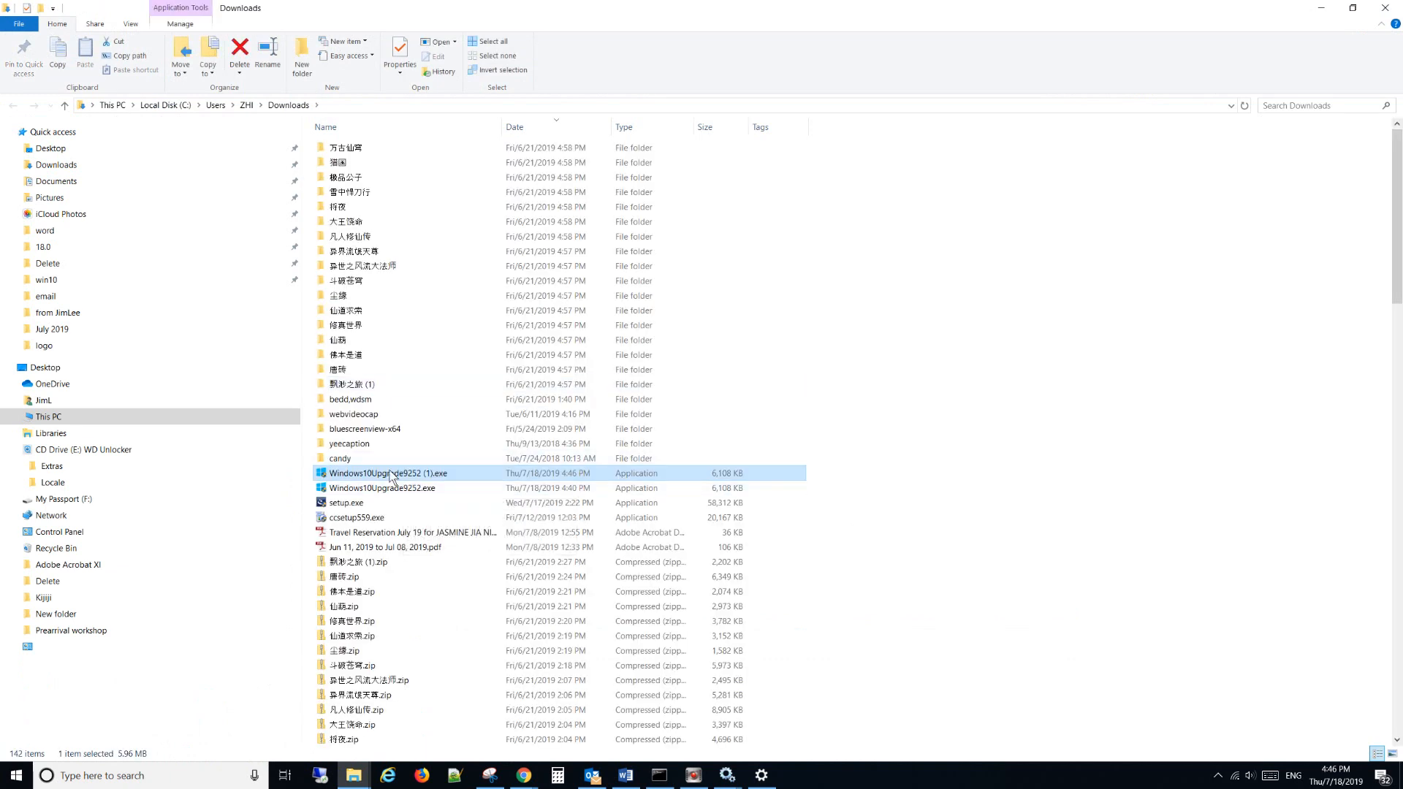
mouse_move(390, 473)
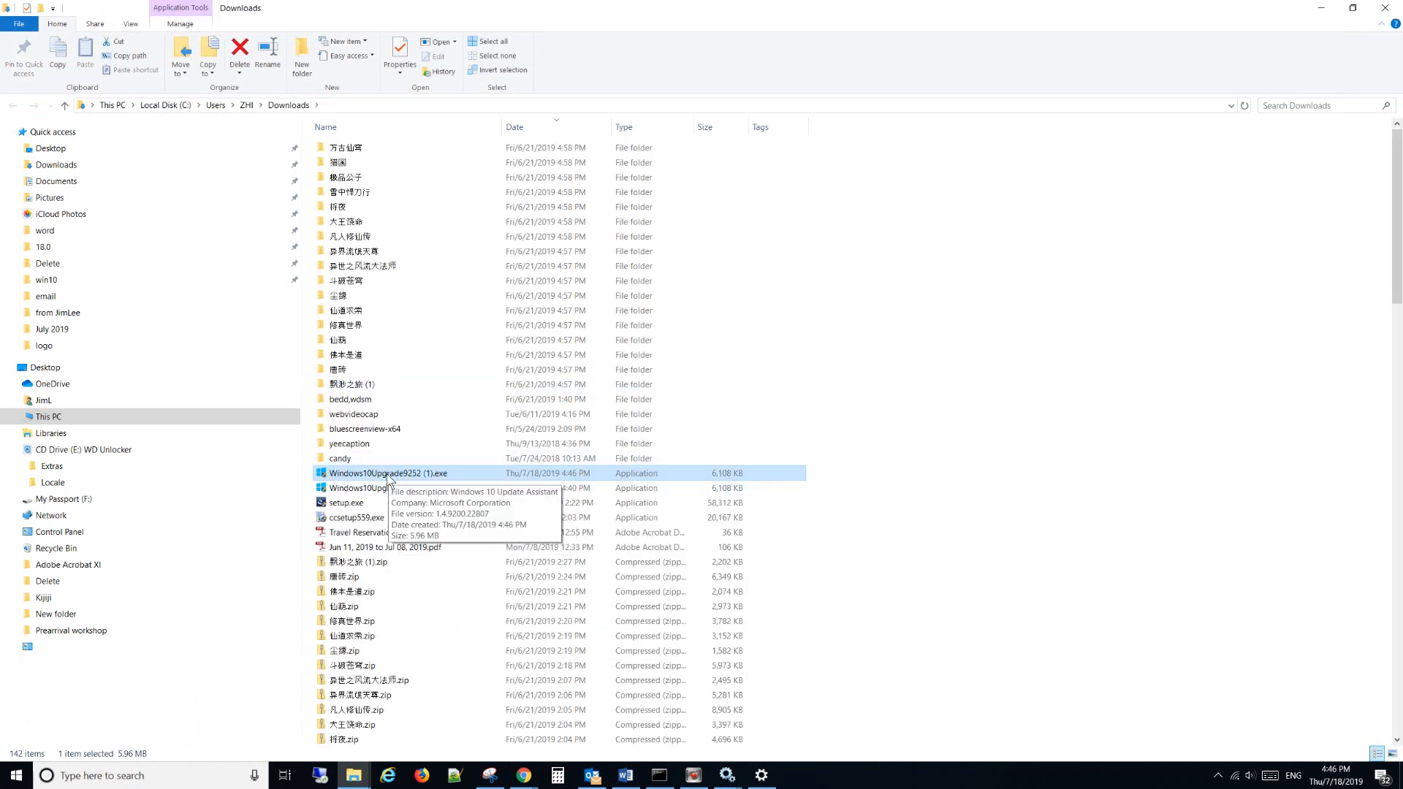